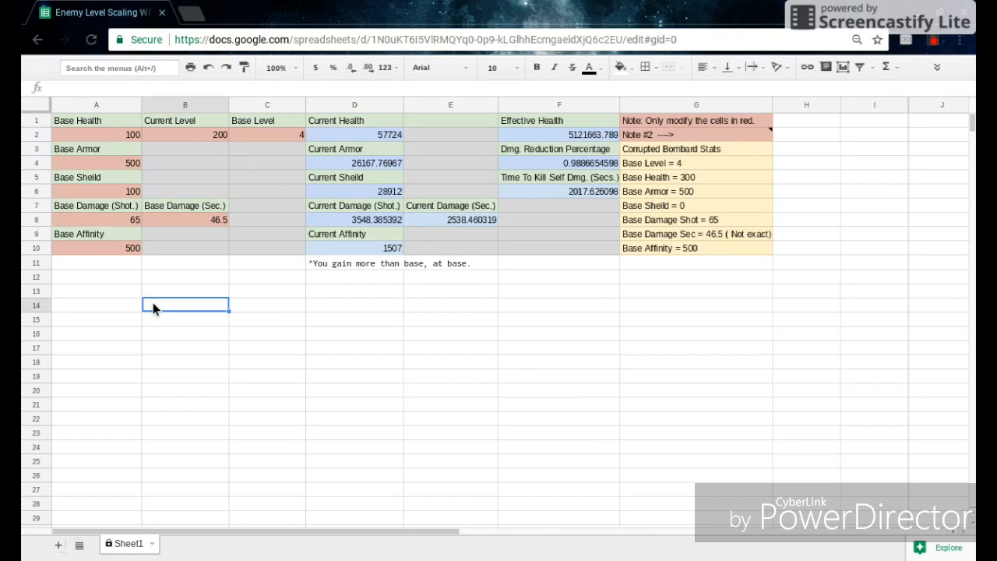
mouse_move(161, 141)
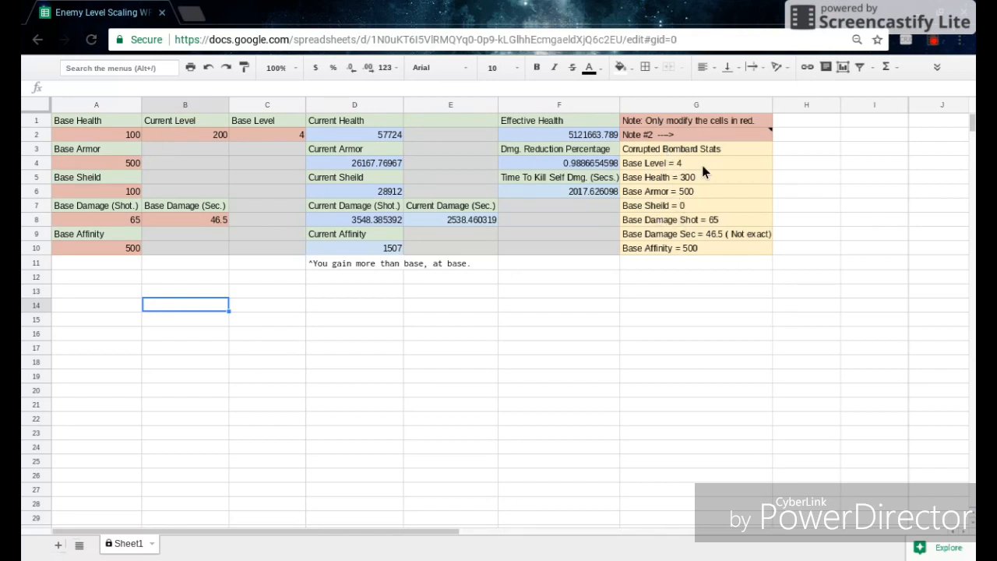
mouse_move(686, 197)
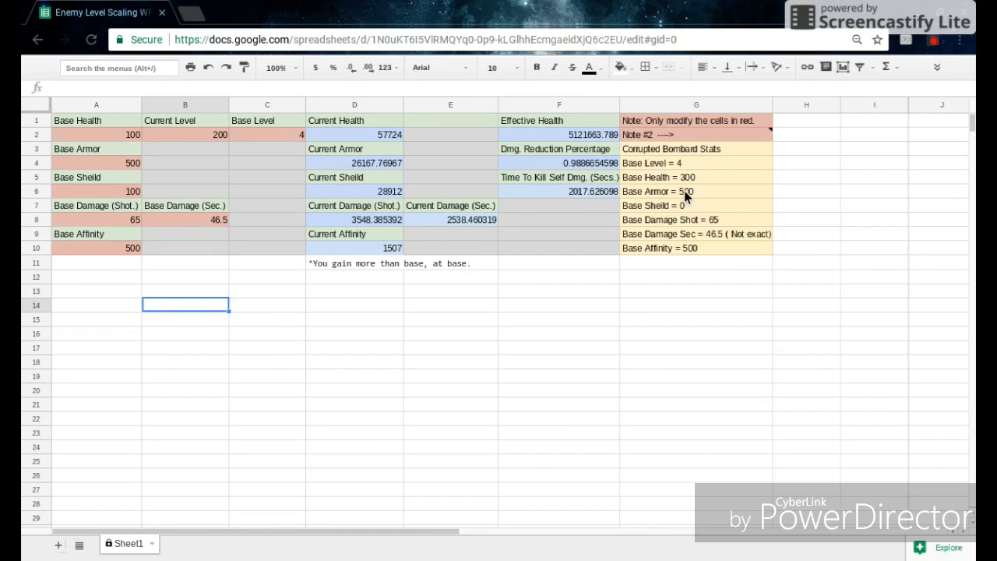
mouse_move(674, 226)
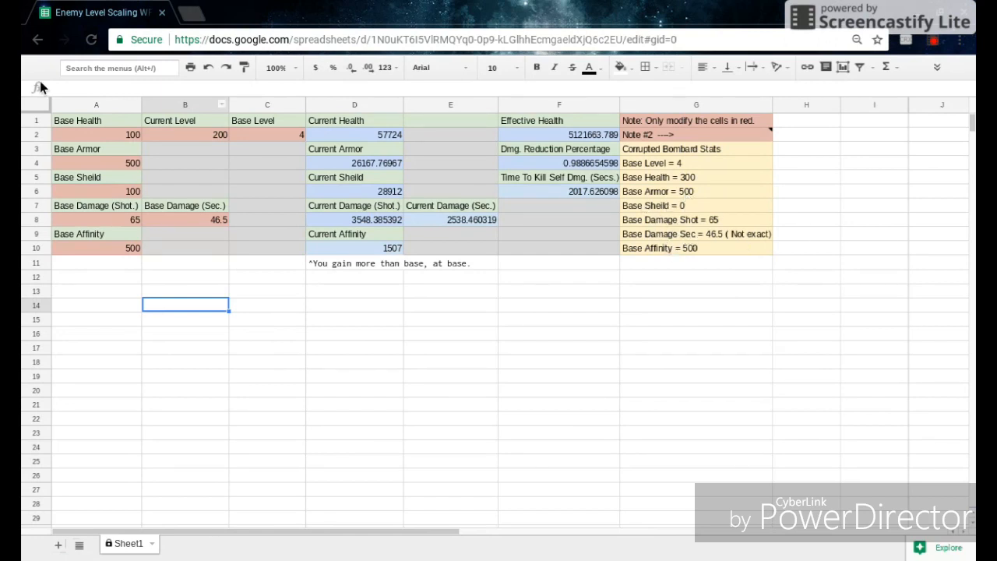
- Replace Base Health with 300 and start entering Current Level 10 in B2
click(96, 134)
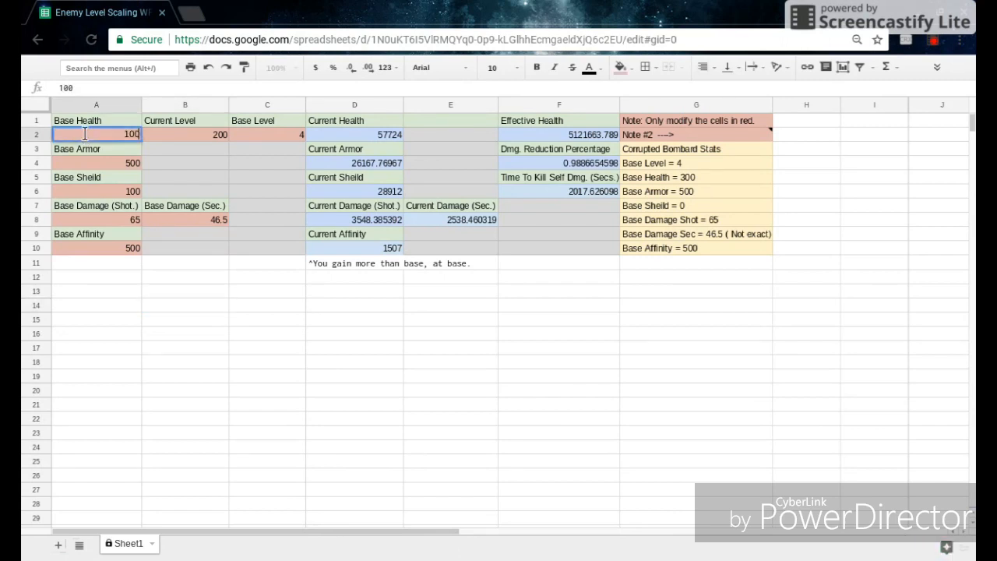
key(Delete)
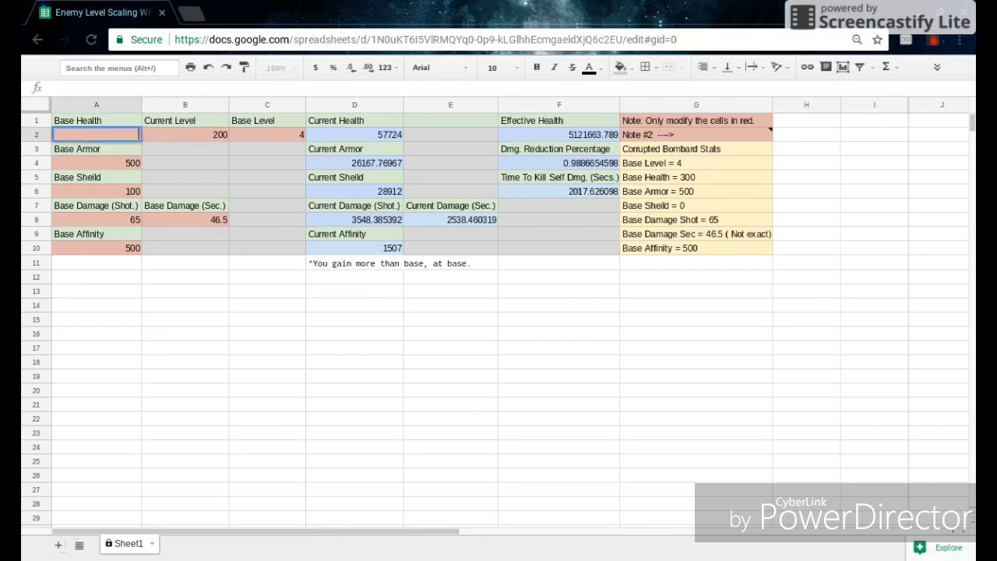
text(300)
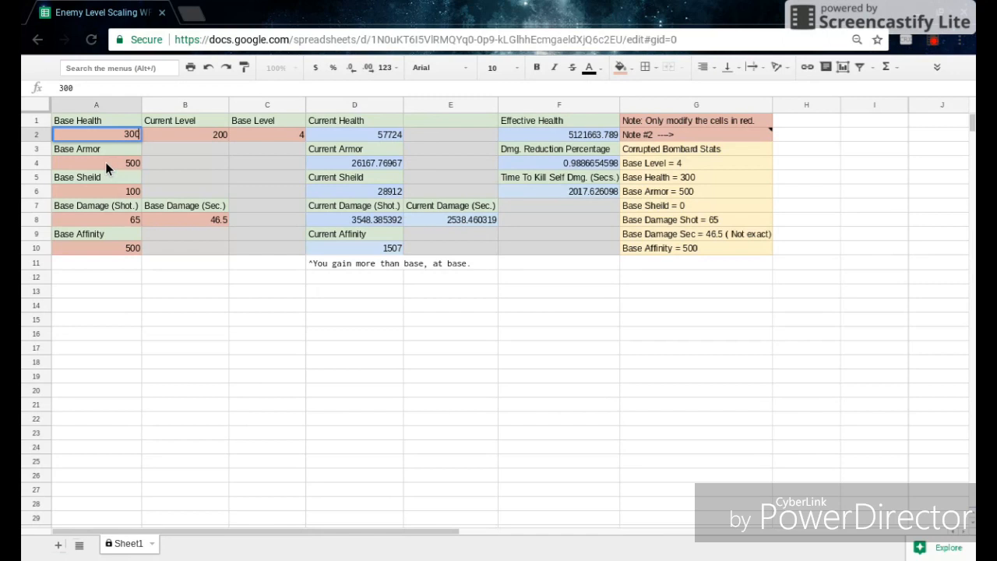
click(96, 191)
text(0)
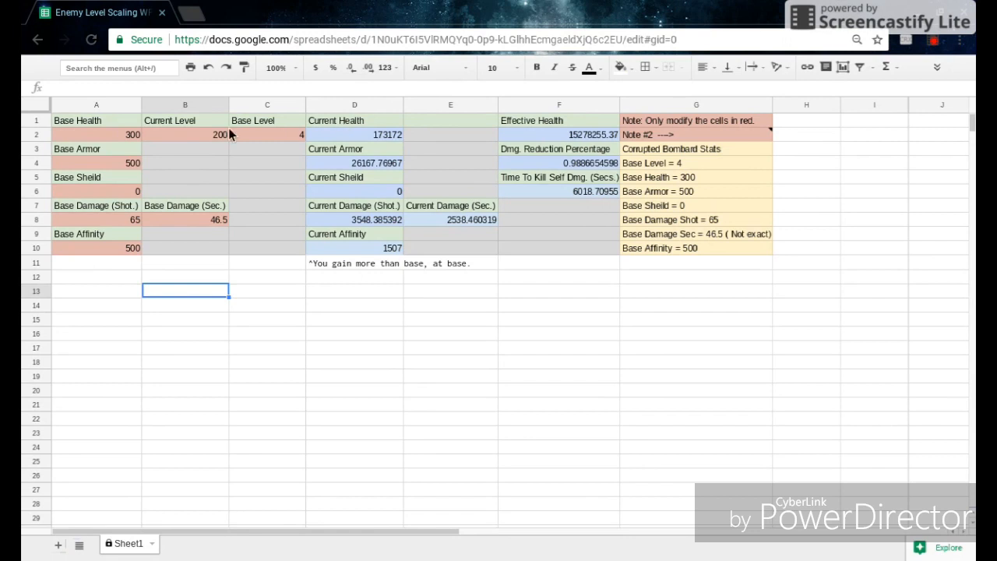
click(185, 134)
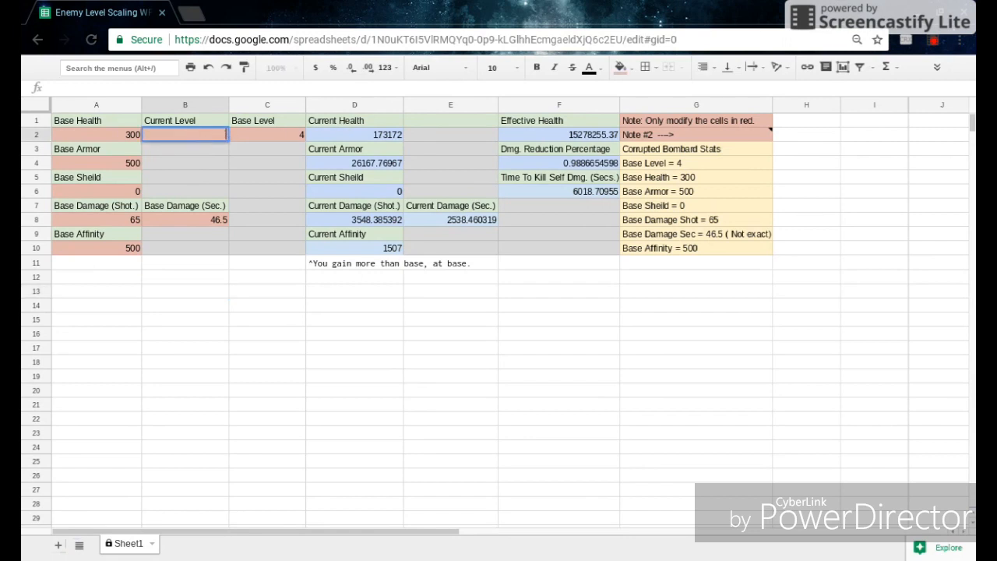
text(10)
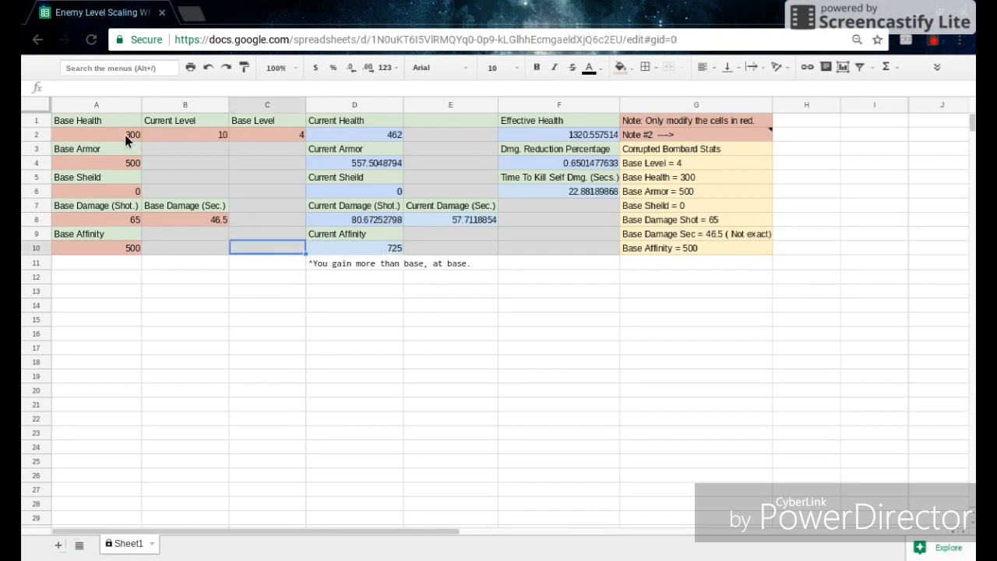
mouse_move(400, 146)
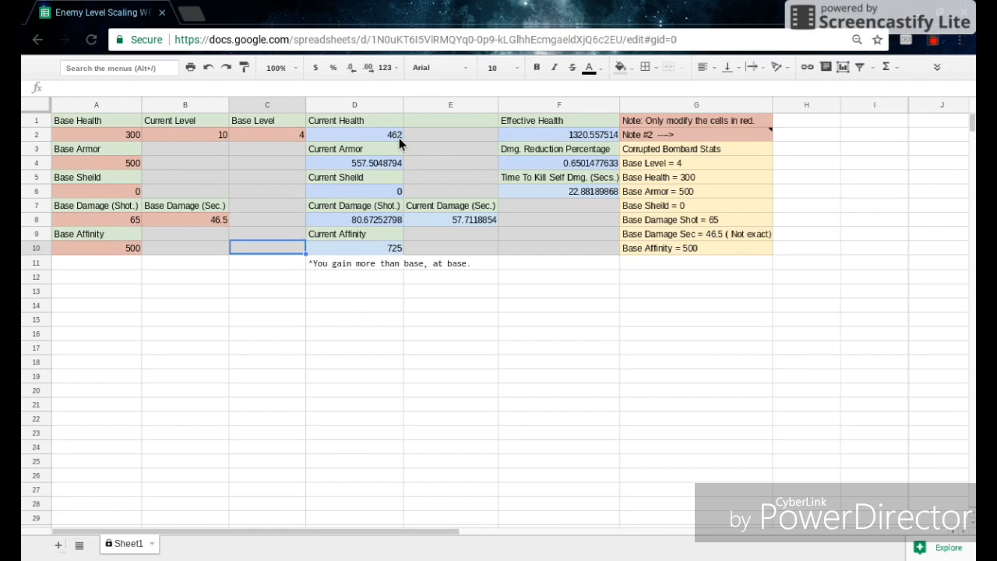
- Open D2 to show the formula =A2*(1+(B2-C2)^2*0.015)
click(355, 134)
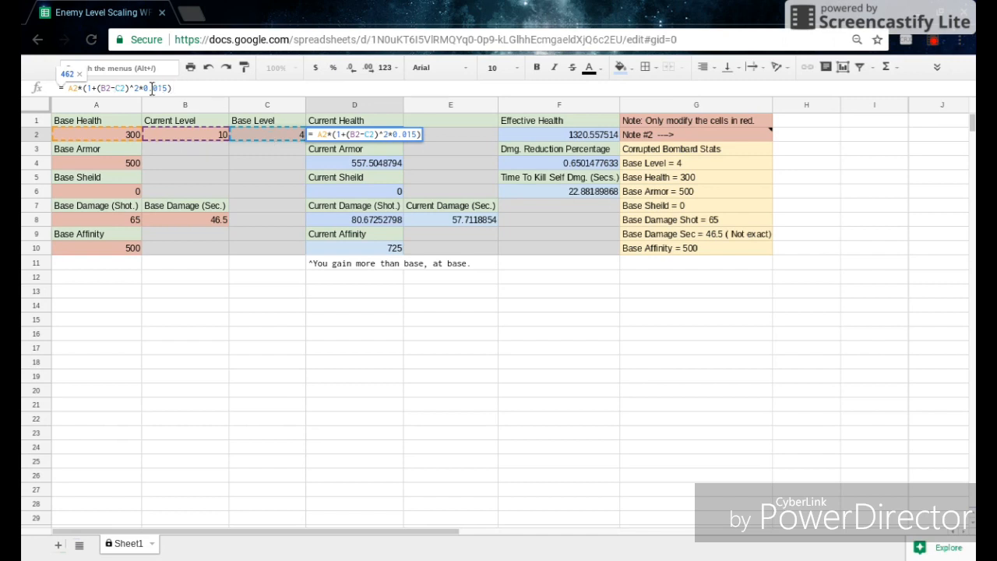
mouse_move(284, 127)
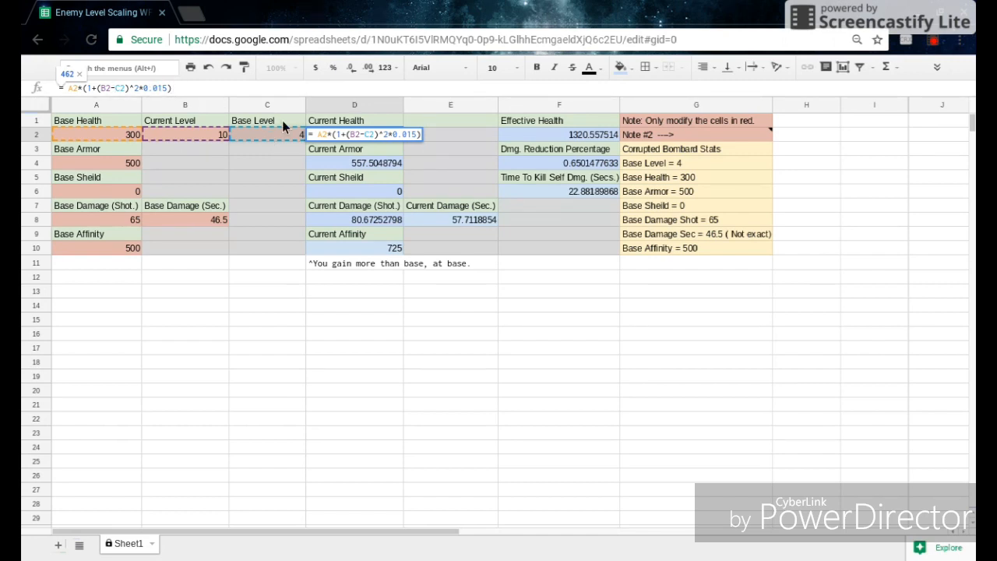
mouse_move(339, 126)
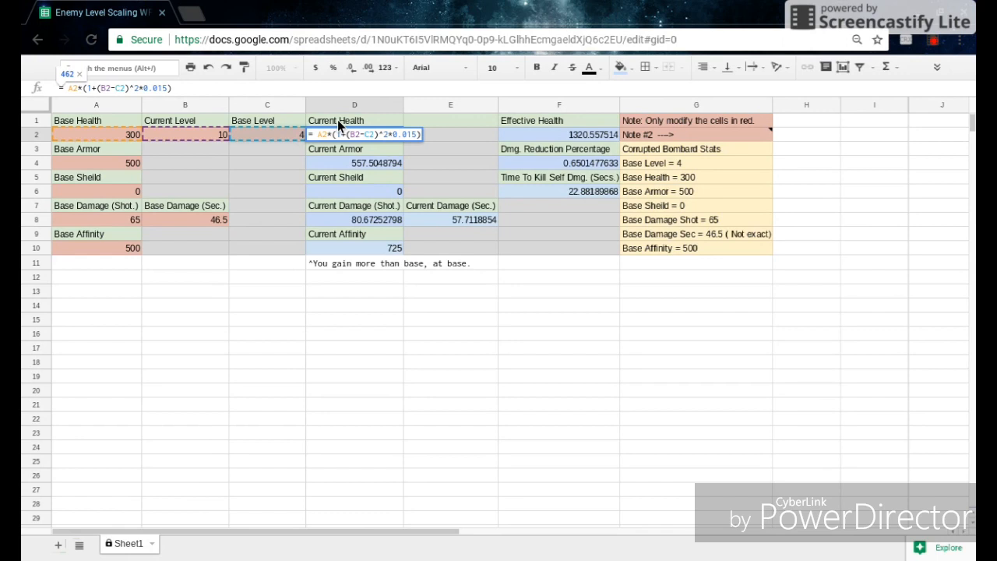
mouse_move(214, 161)
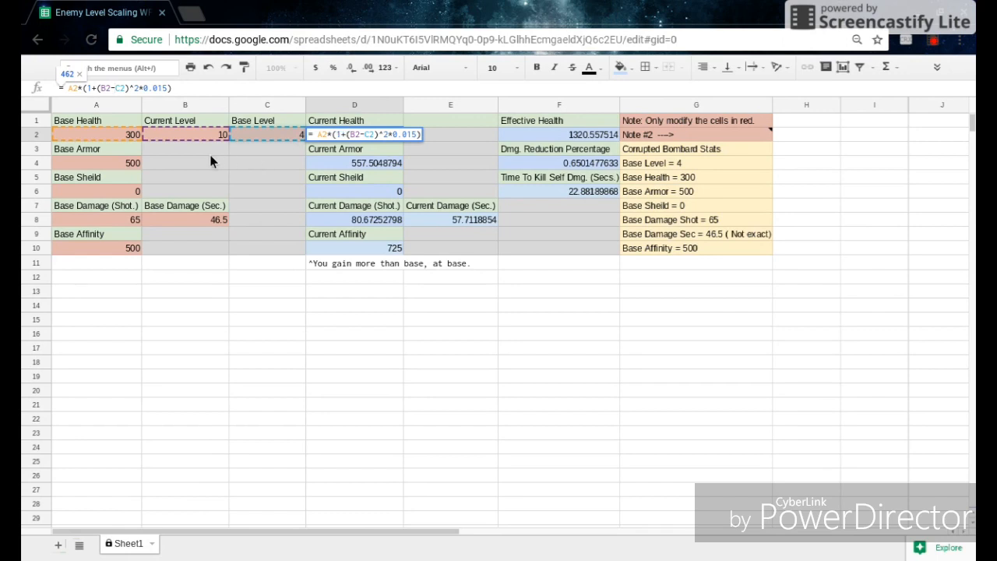
- Leave the health formula unchanged and open the Current Armor formula in D4
click(95, 162)
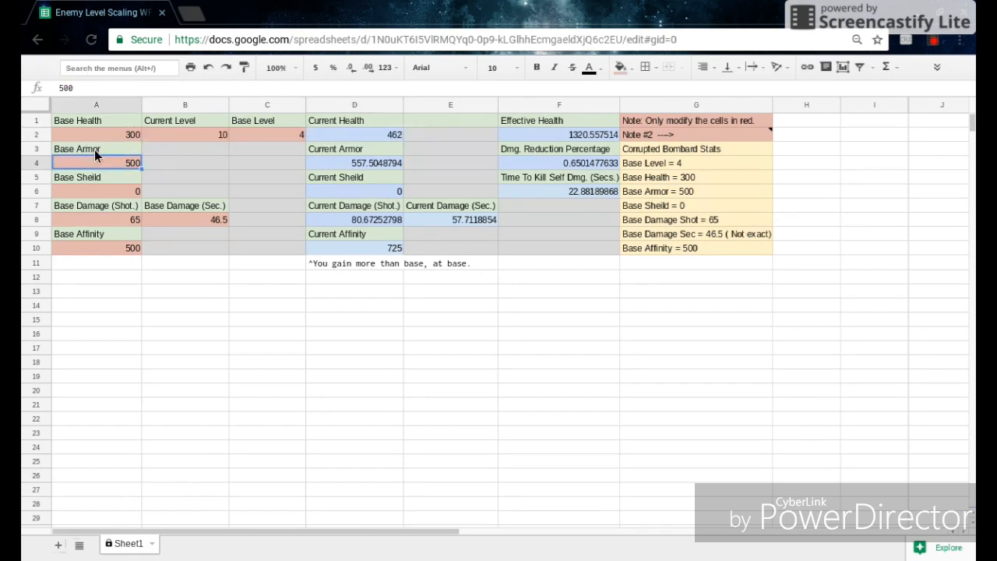
click(354, 163)
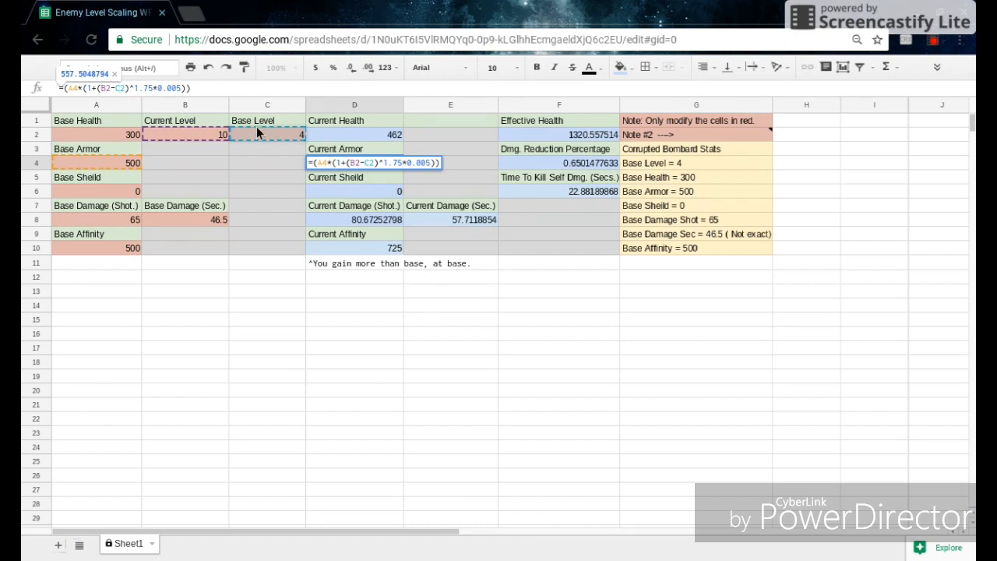
mouse_move(225, 136)
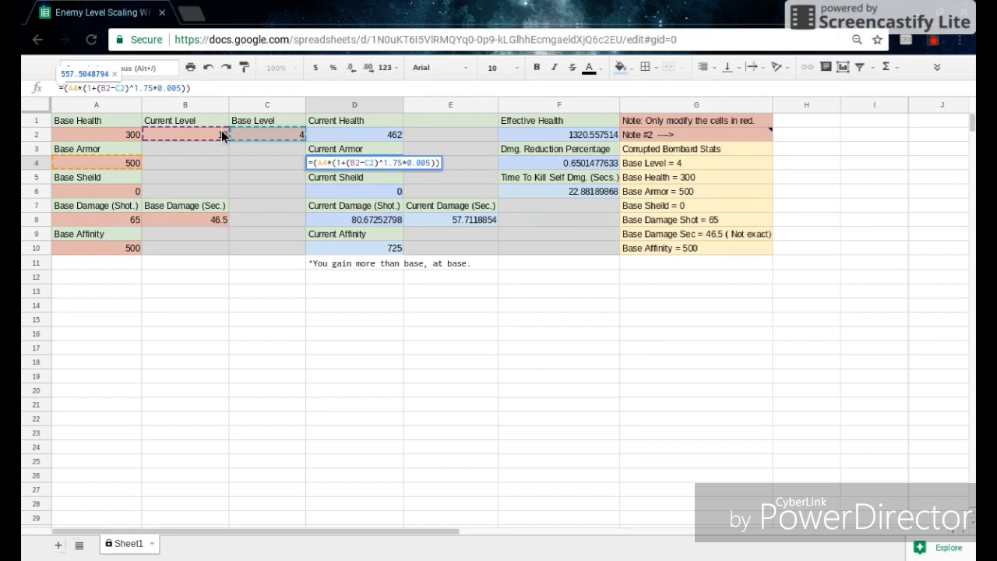
text(10)
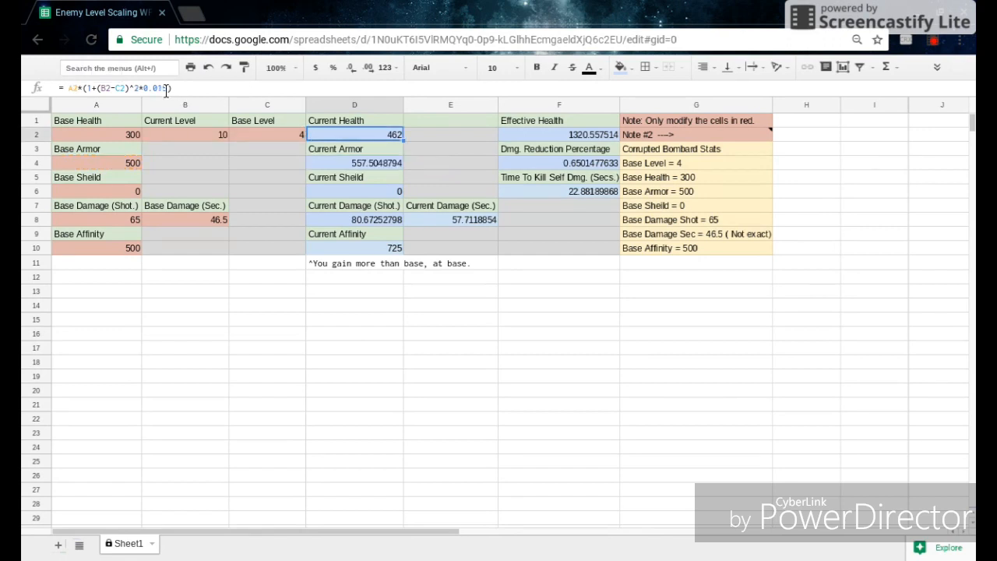
mouse_move(376, 162)
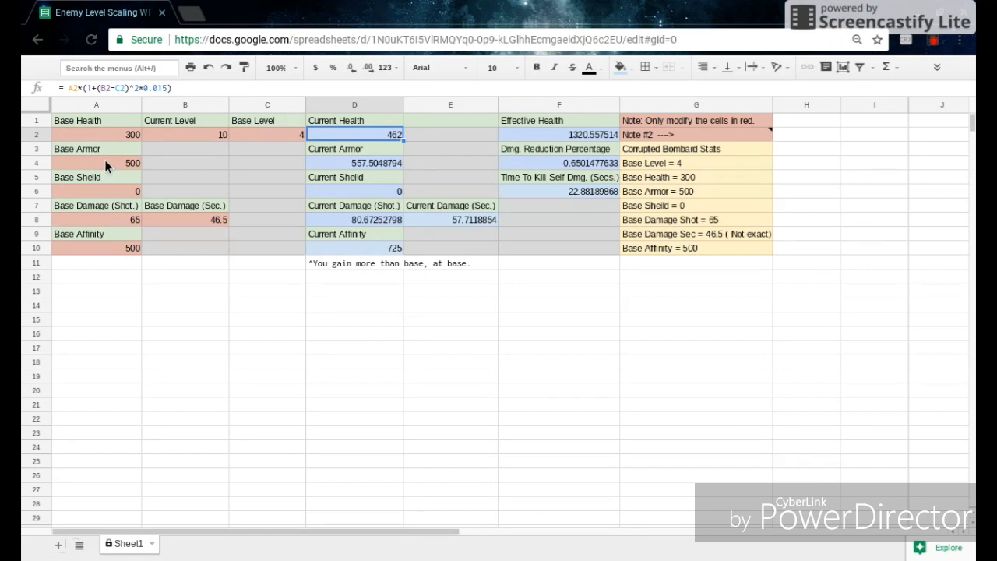
- Show the D6 shield formula (0.0075 squared level scaling), then select D5 and D6
click(354, 191)
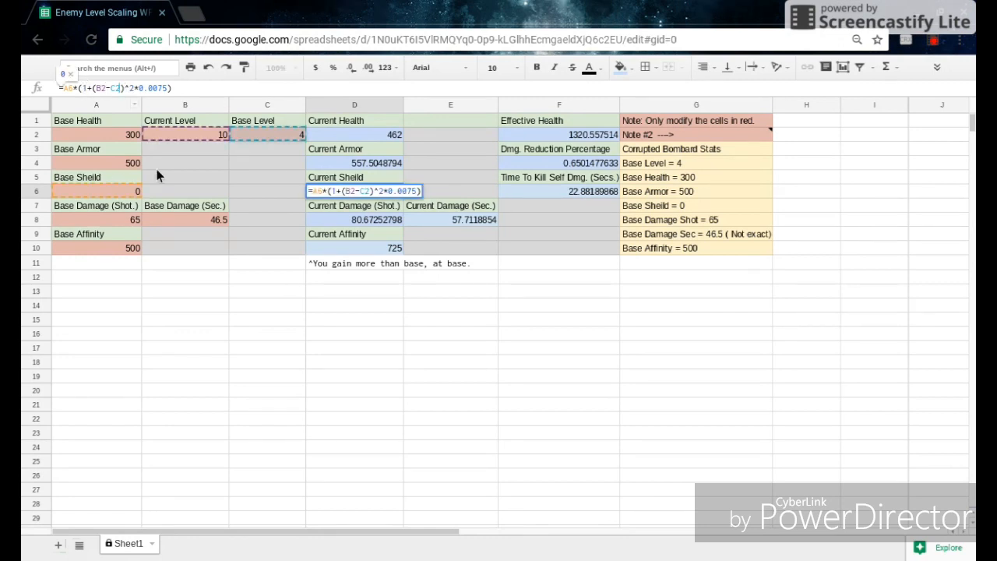
mouse_move(92, 109)
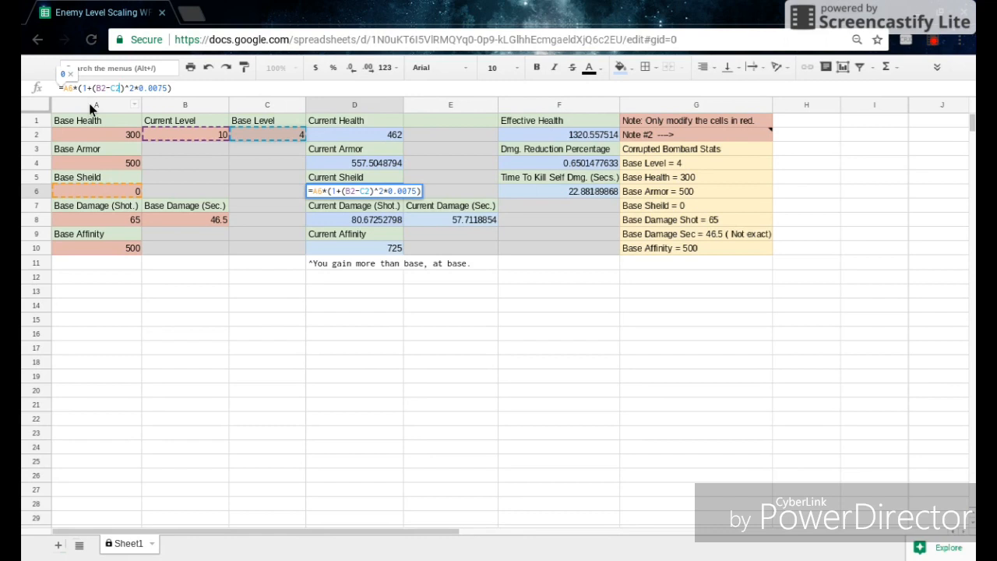
mouse_move(179, 139)
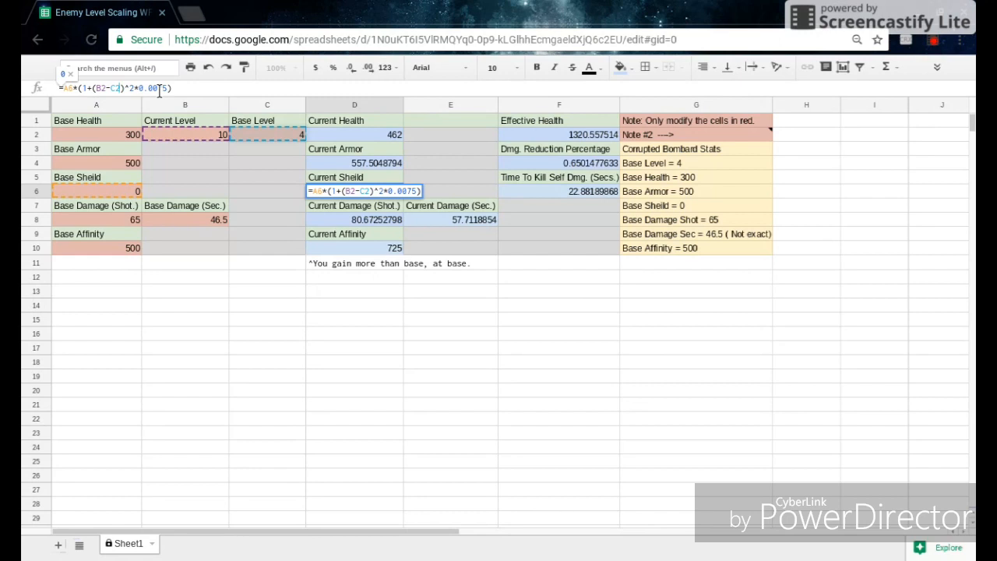
click(354, 134)
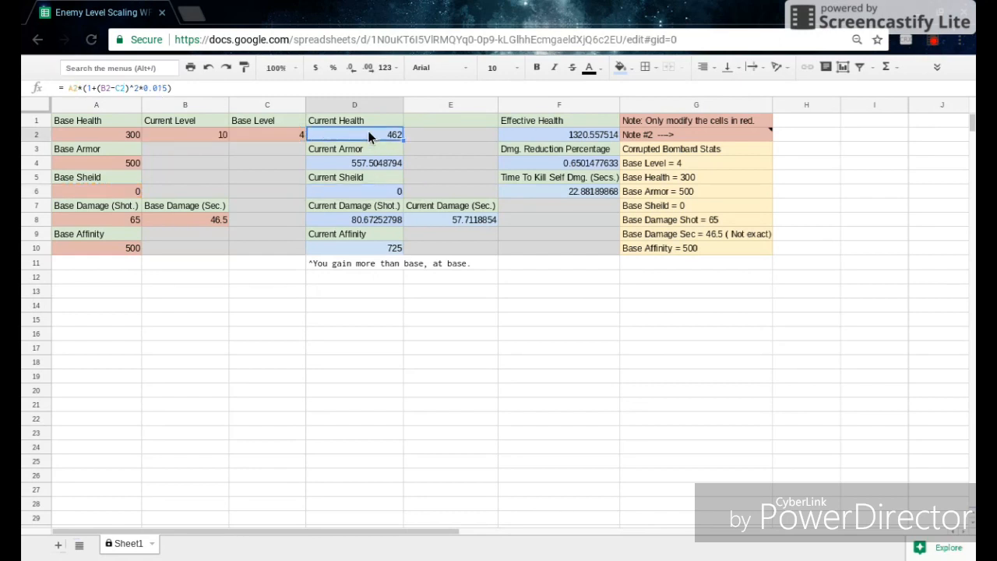
click(353, 177)
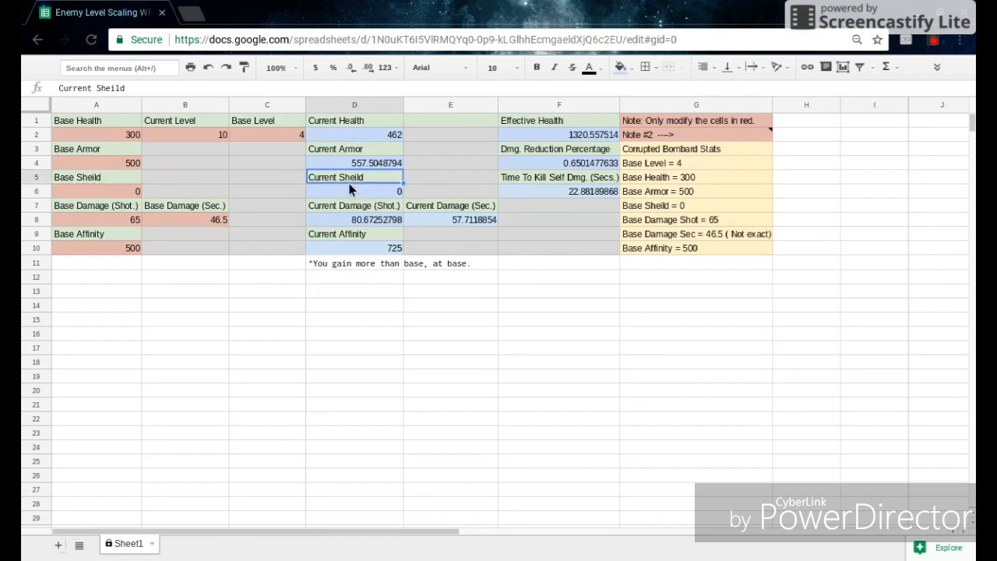
click(354, 191)
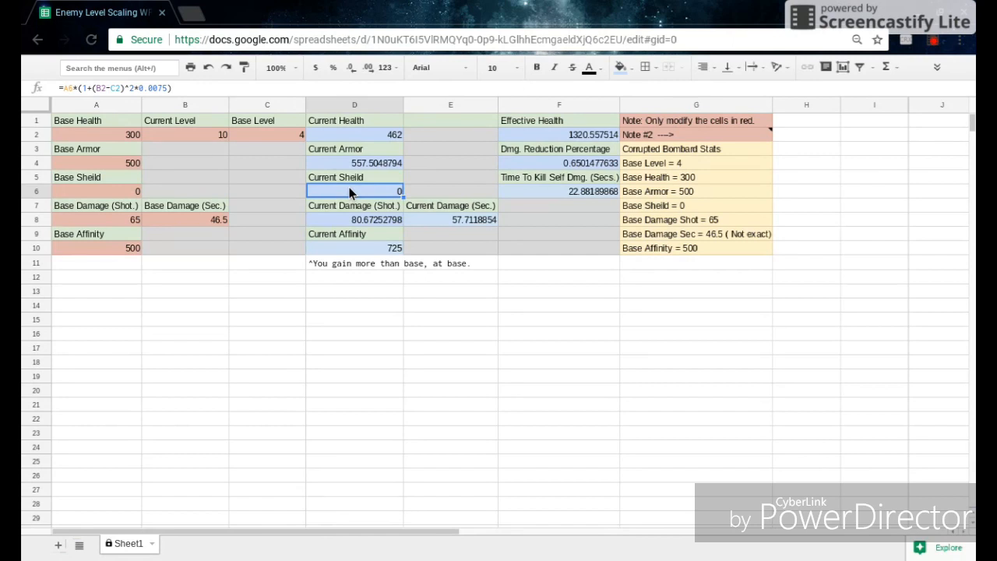
mouse_move(109, 231)
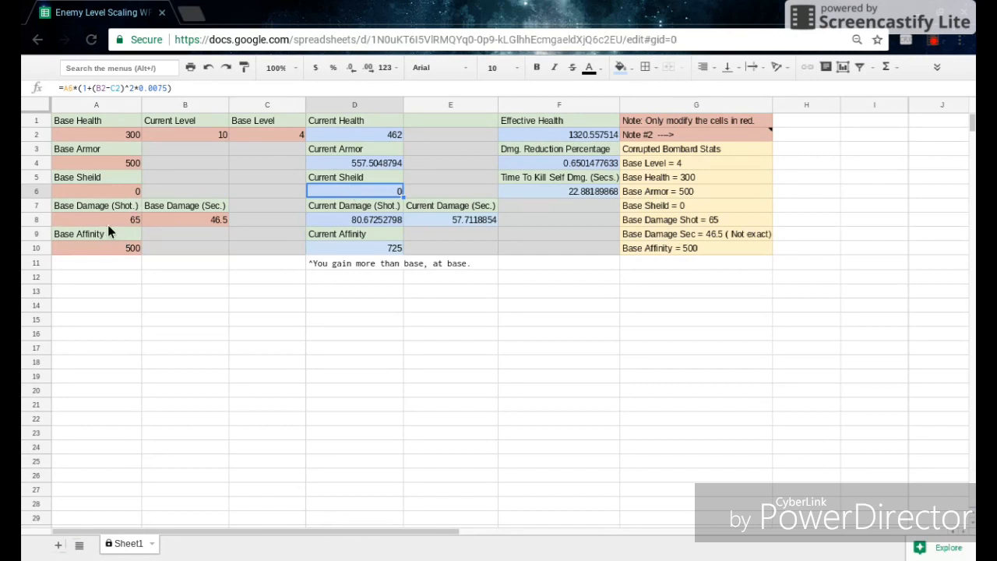
mouse_move(180, 231)
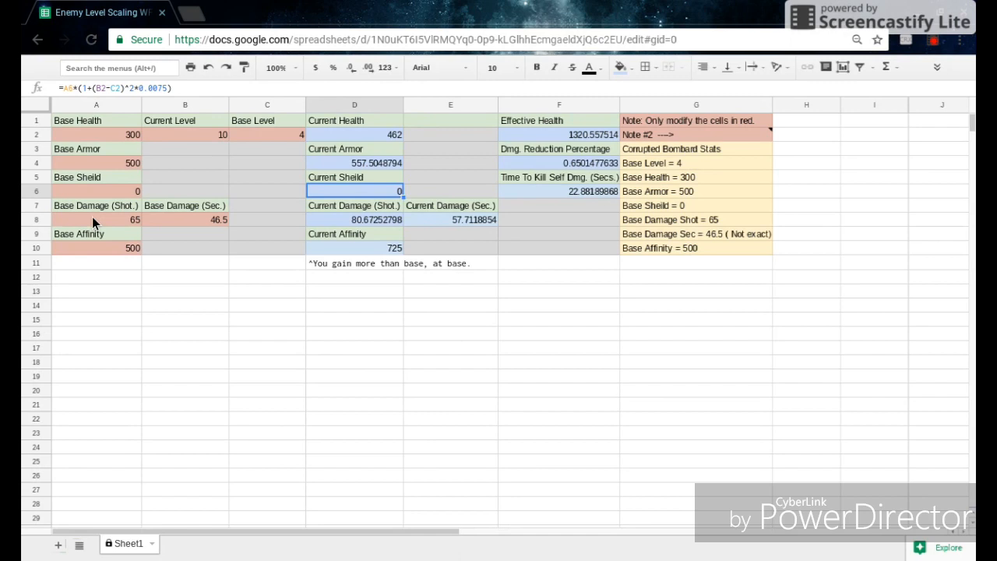
click(97, 248)
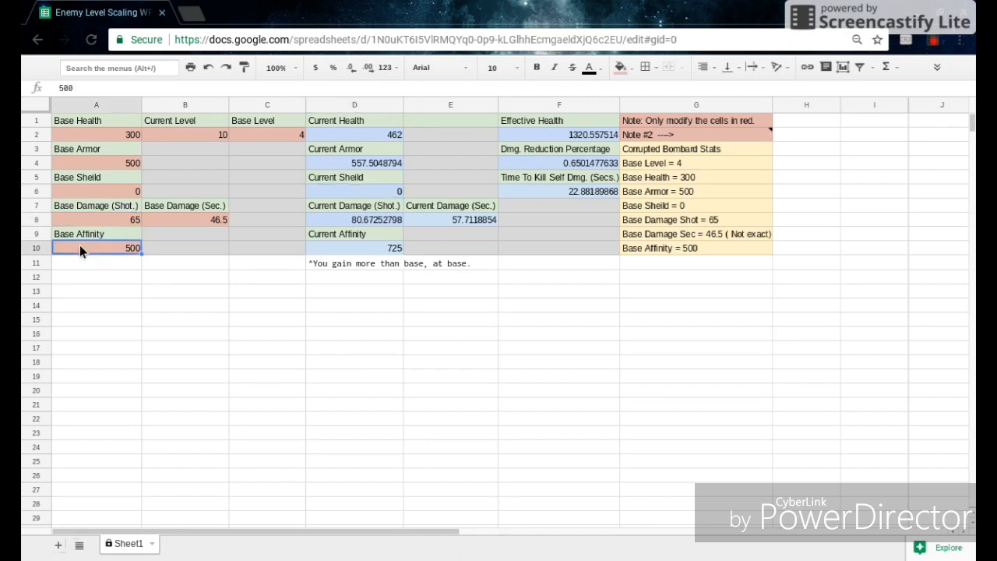
mouse_move(367, 218)
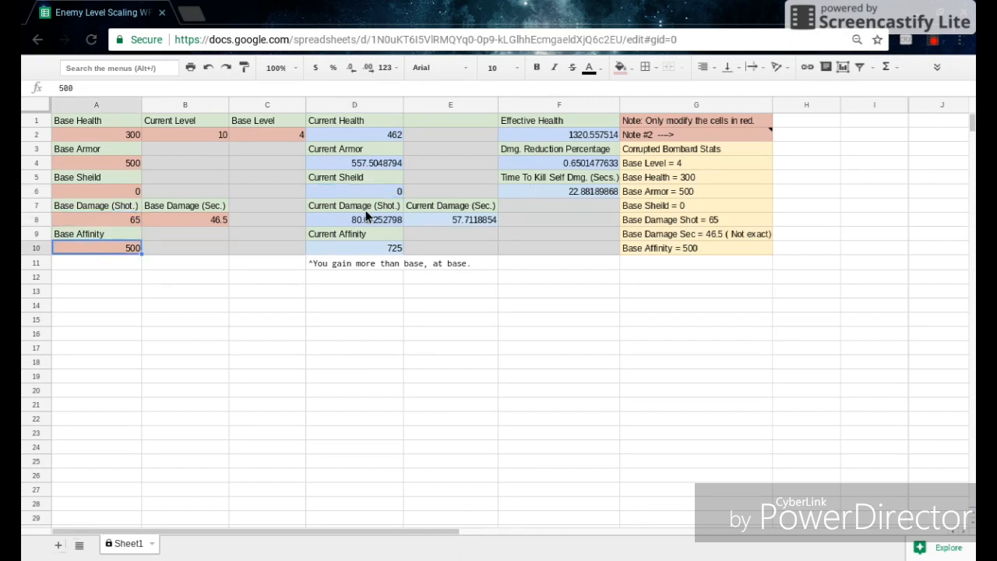
click(355, 248)
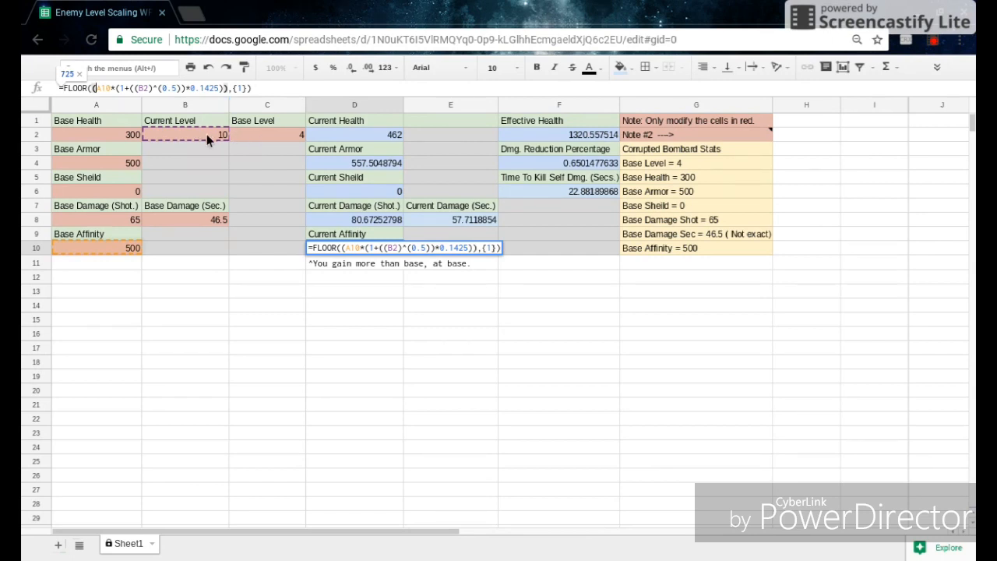
mouse_move(279, 332)
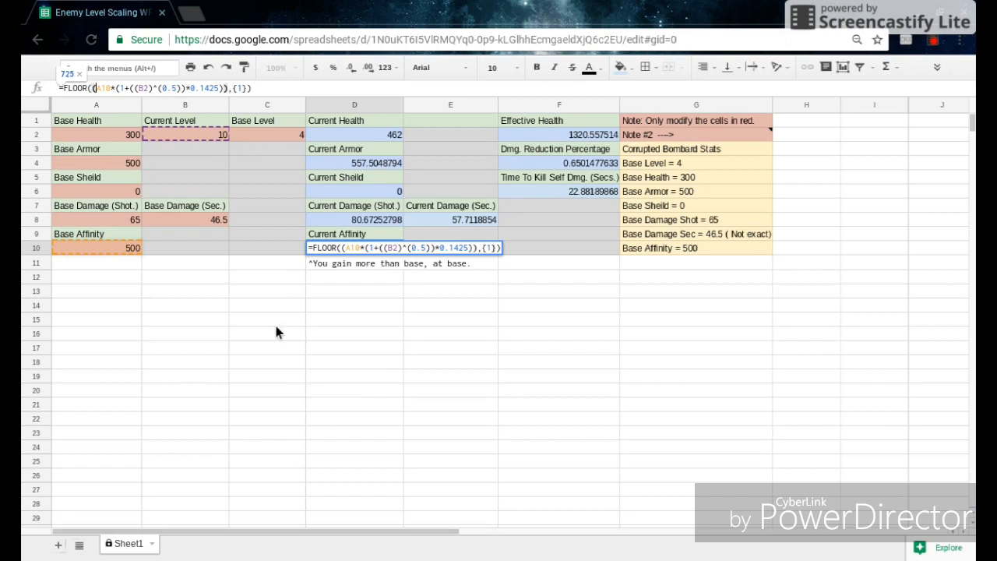
click(267, 333)
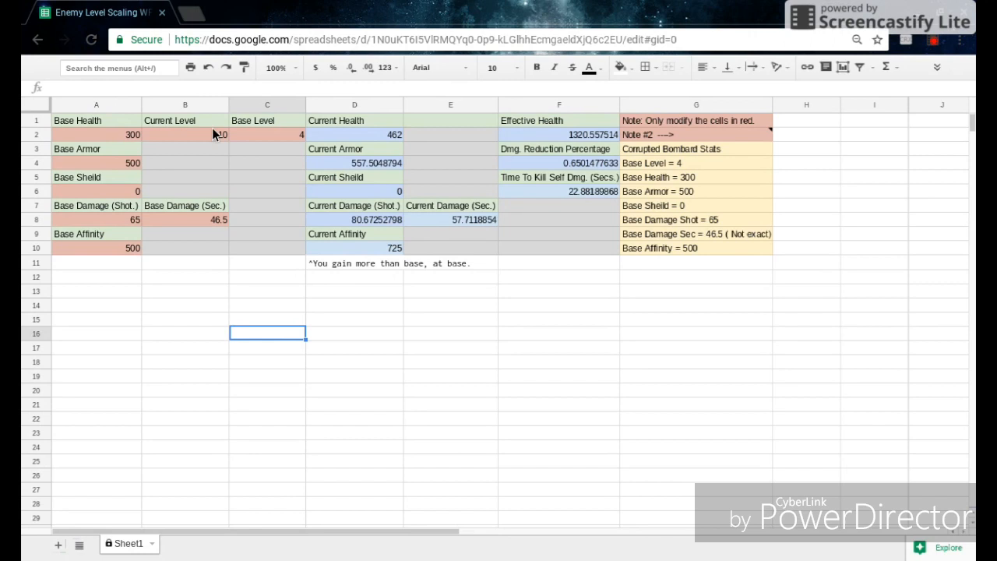
- Change Current Level in B2 to 4, matching the base level
click(184, 134)
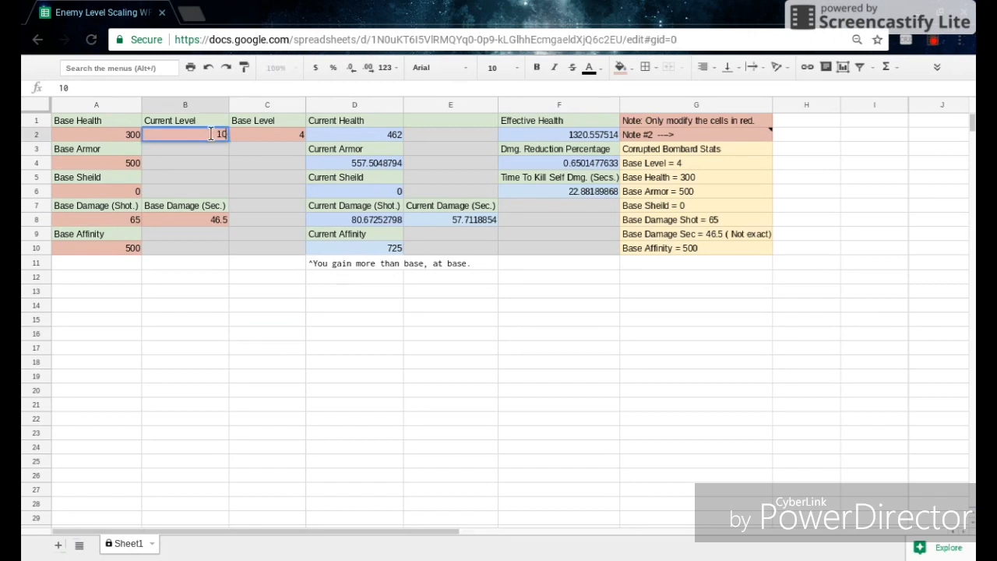
text(4)
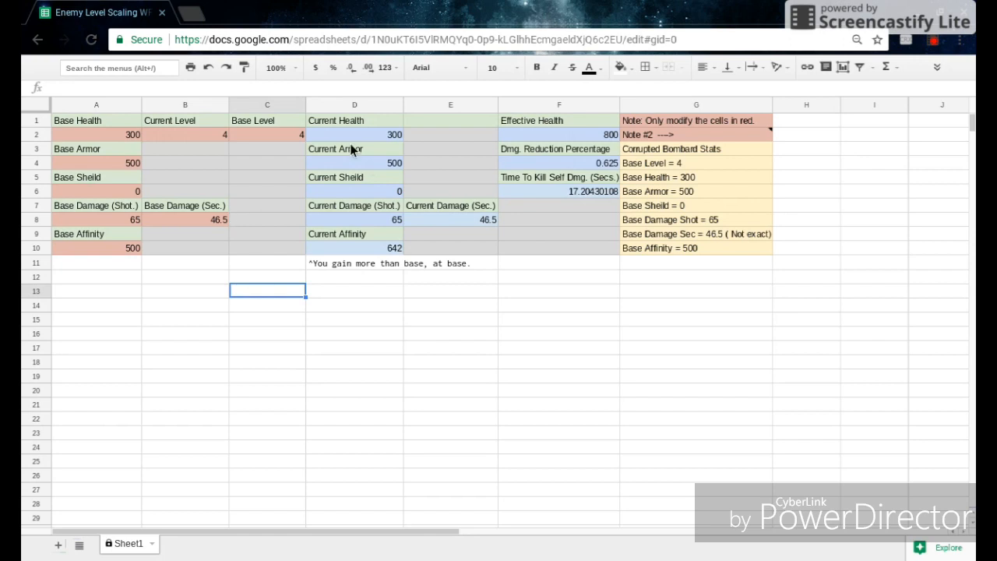
mouse_move(400, 148)
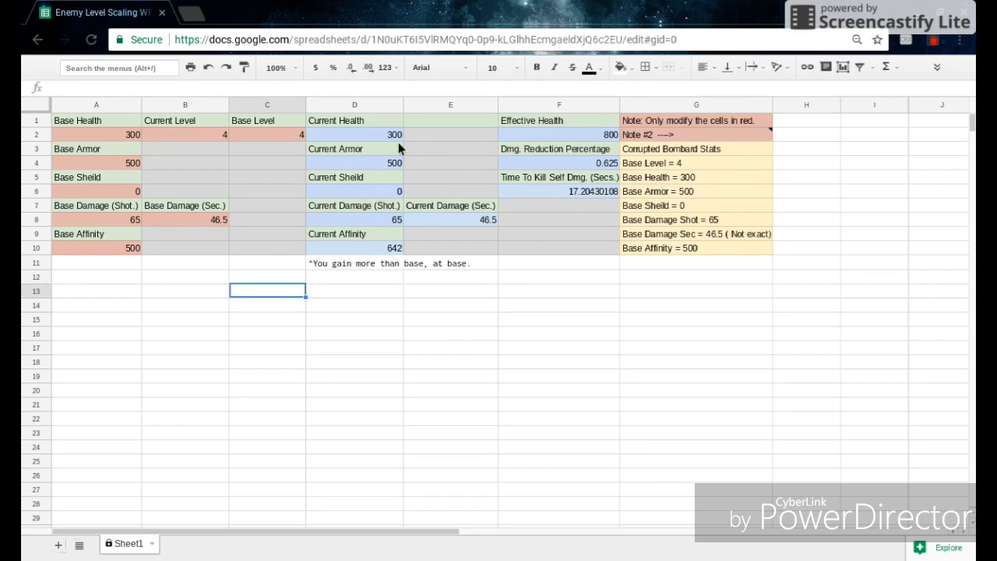
mouse_move(376, 261)
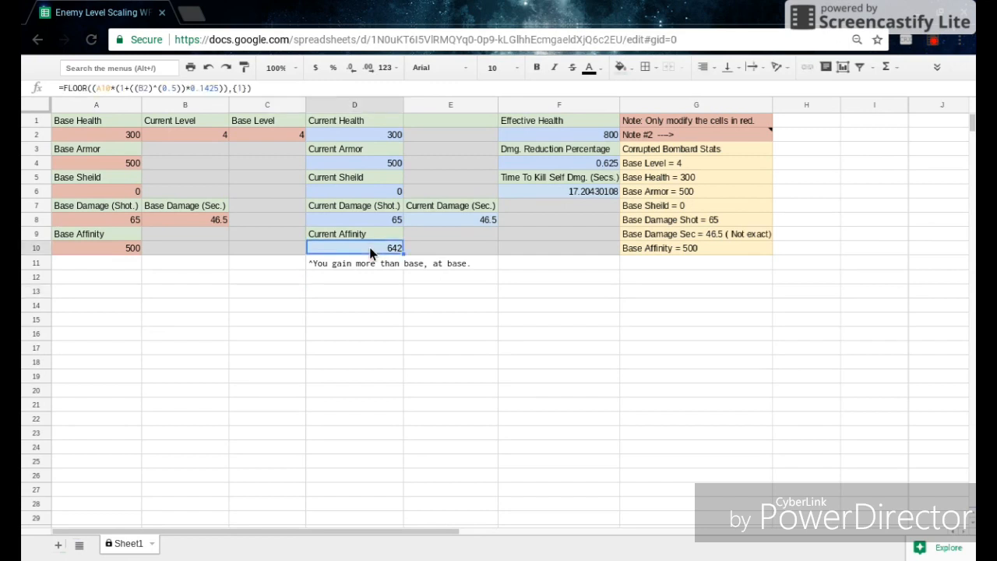
mouse_move(368, 259)
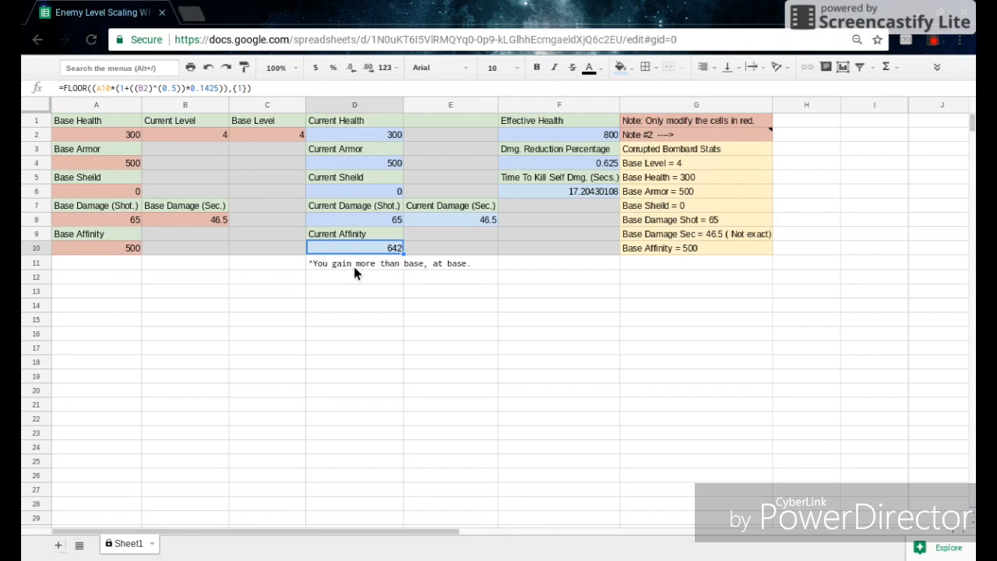
- Select Base Affinity, revisit the Current Affinity formula, and enter level 1
click(96, 248)
text(50)
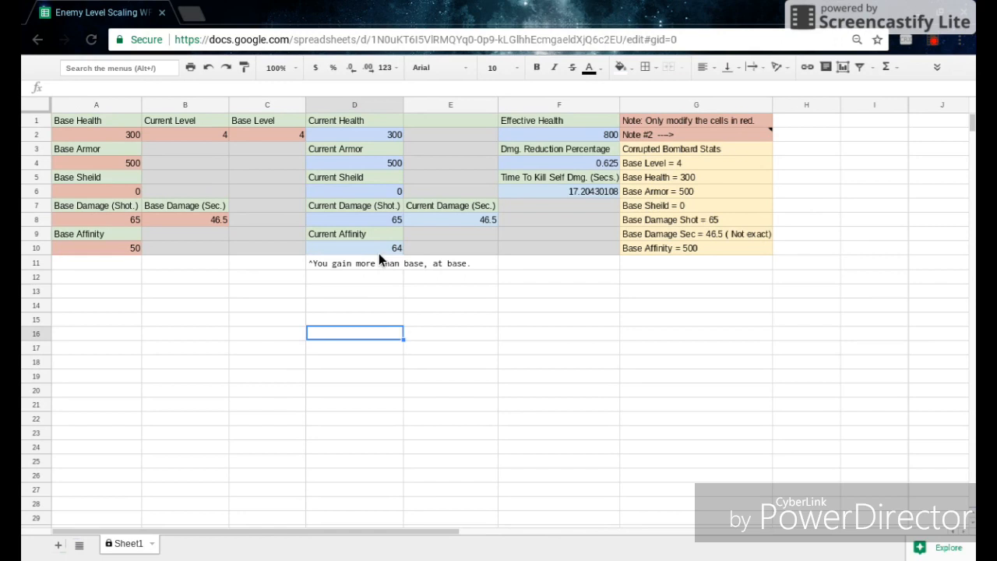
click(355, 248)
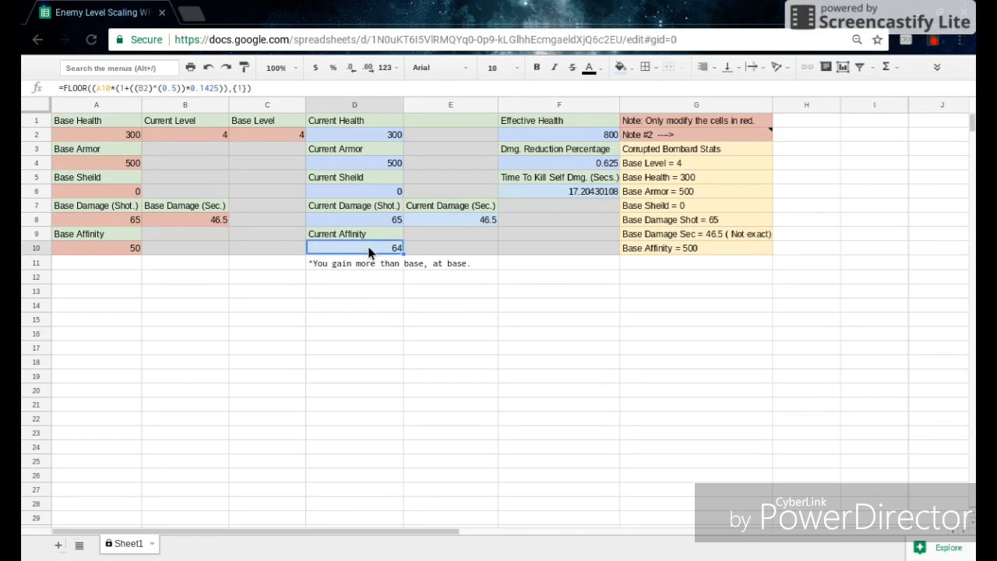
mouse_move(291, 207)
text(1)
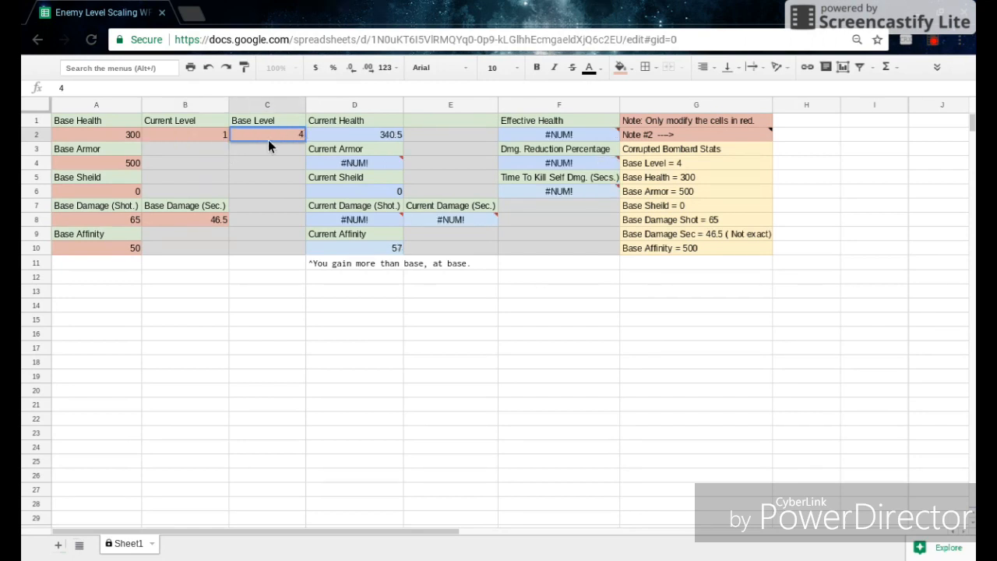
mouse_move(291, 236)
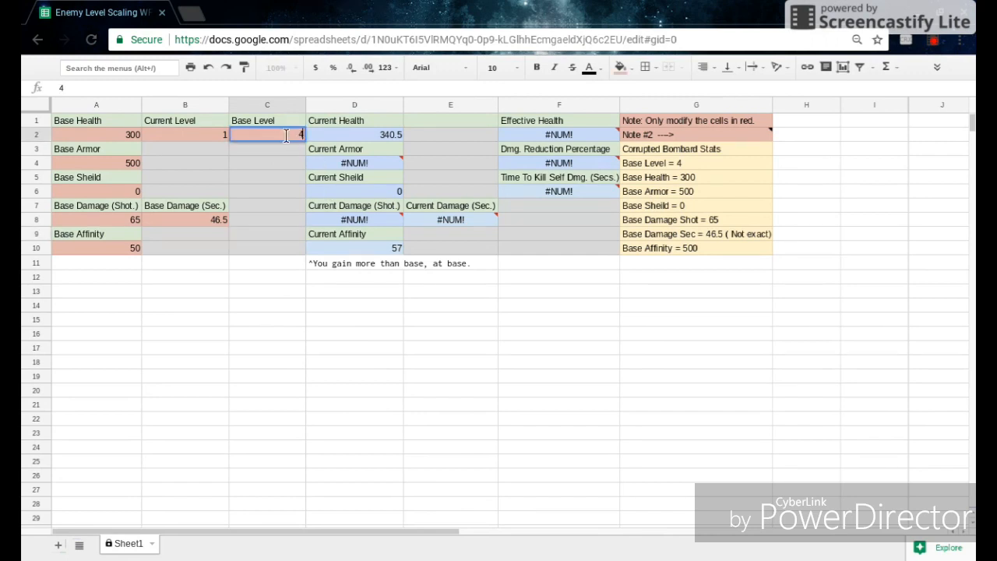
text(1)
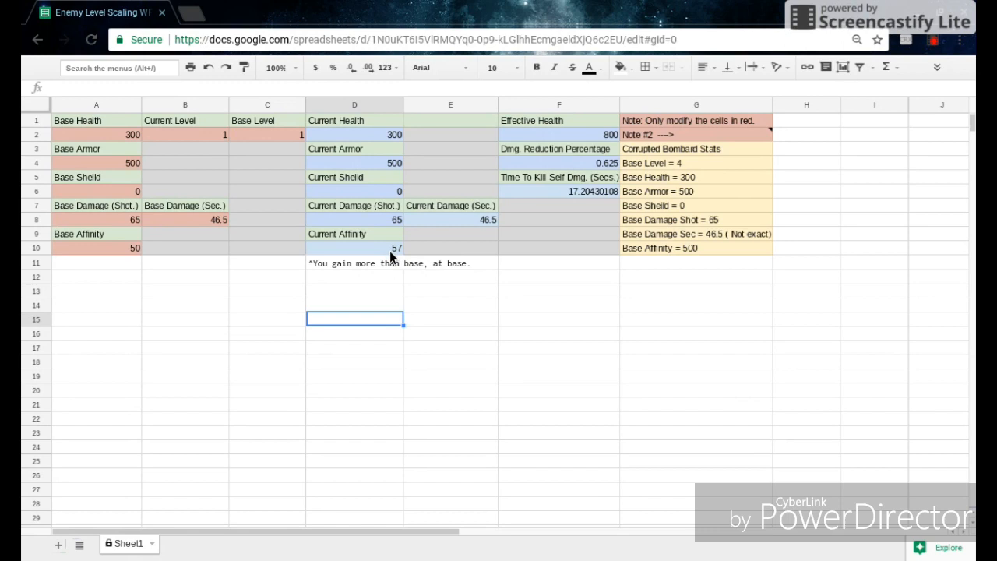
mouse_move(112, 262)
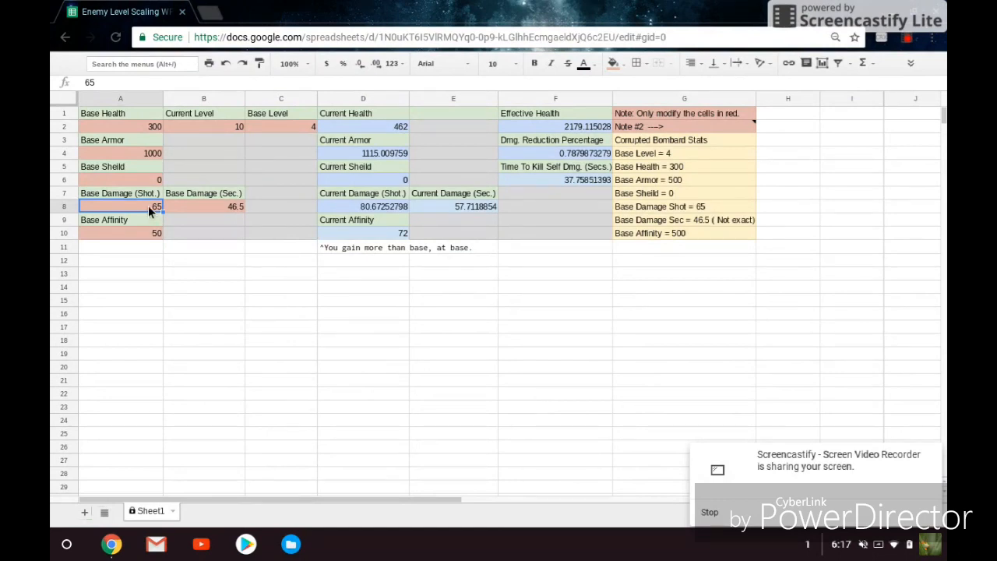
click(204, 207)
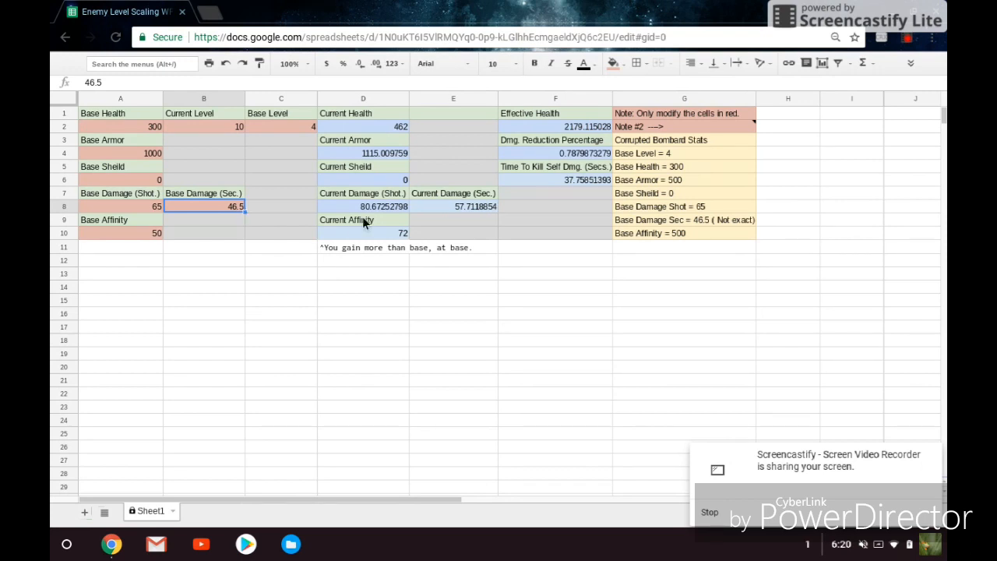
click(362, 207)
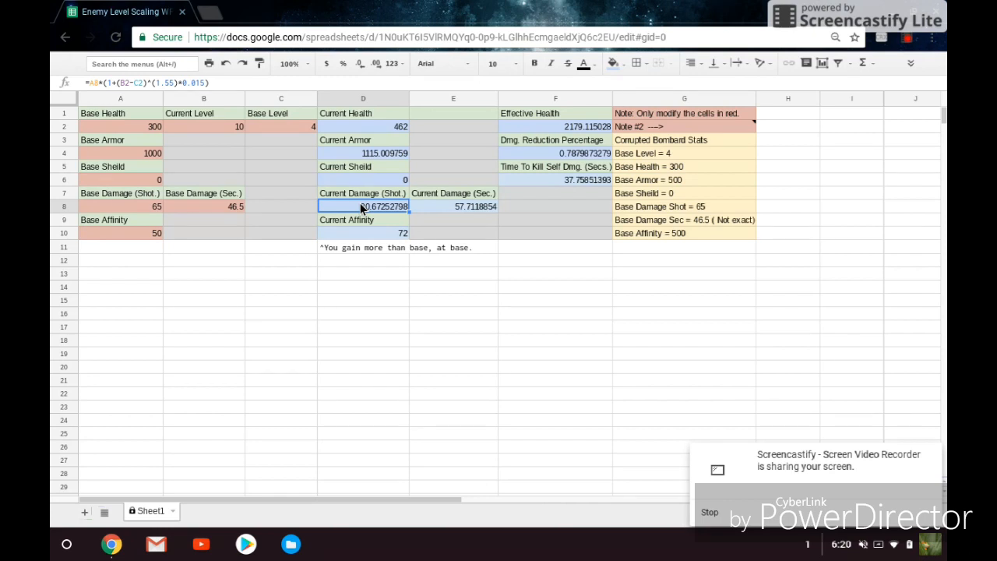
mouse_move(592, 139)
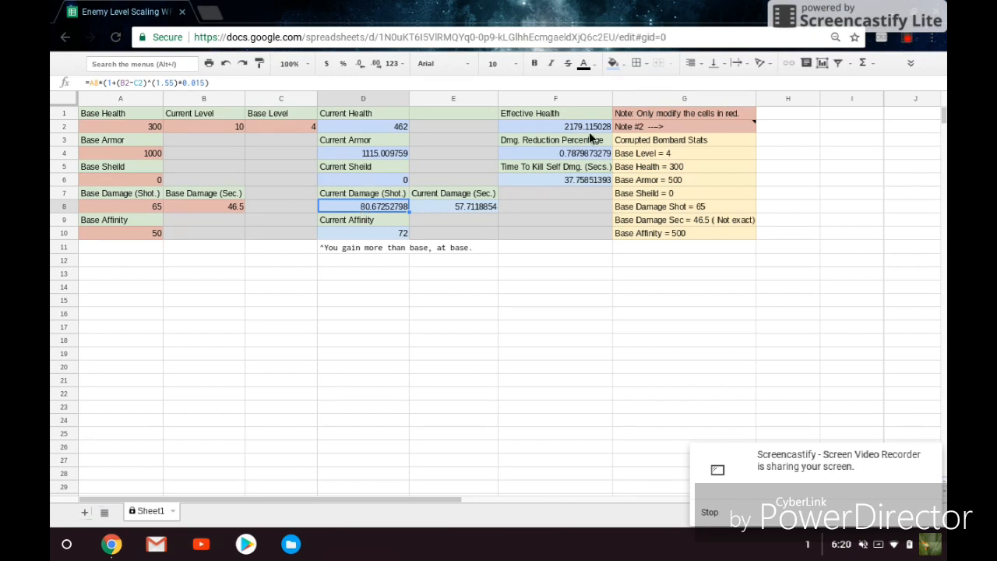
click(555, 126)
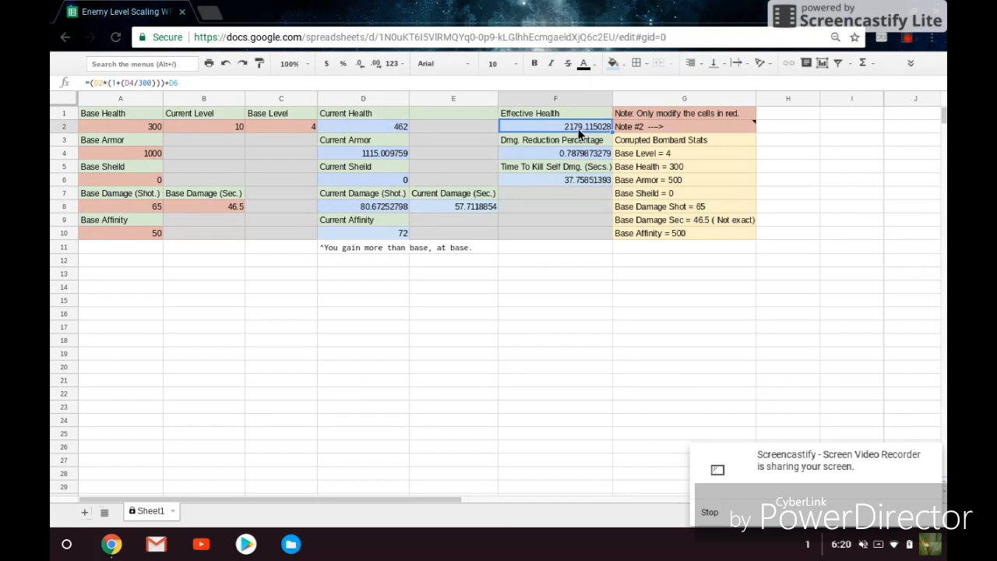
mouse_move(577, 160)
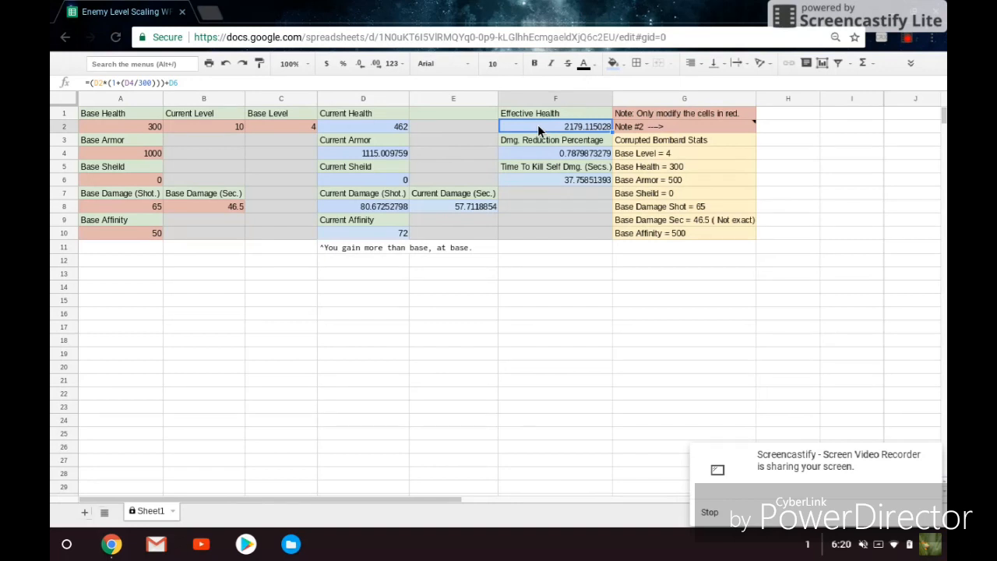
mouse_move(167, 78)
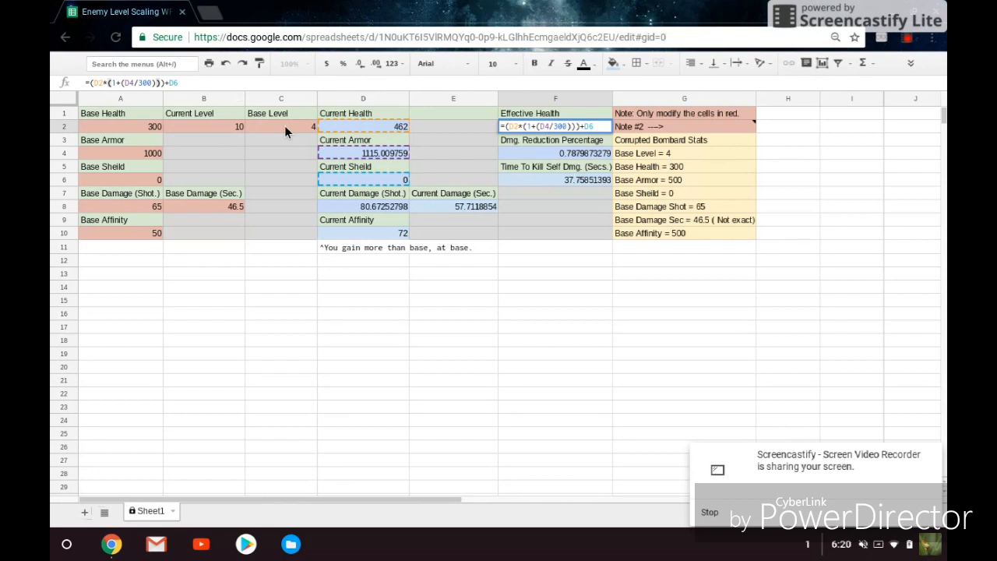
mouse_move(357, 170)
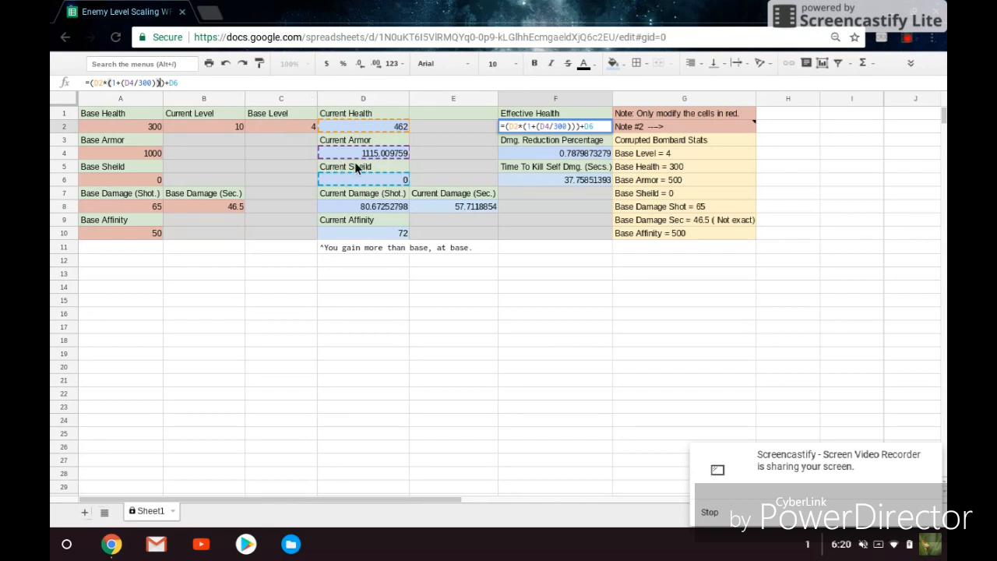
mouse_move(366, 204)
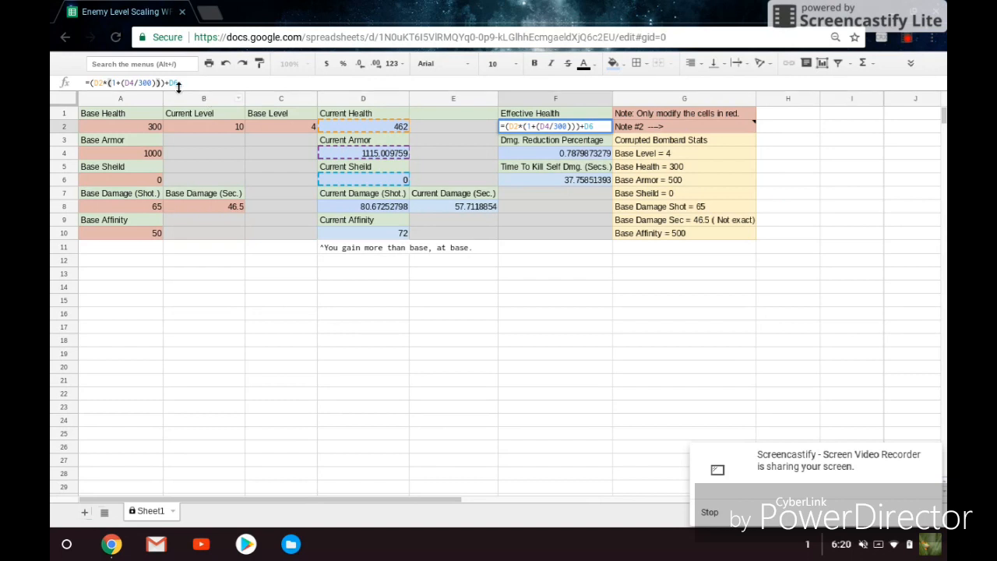
mouse_move(346, 187)
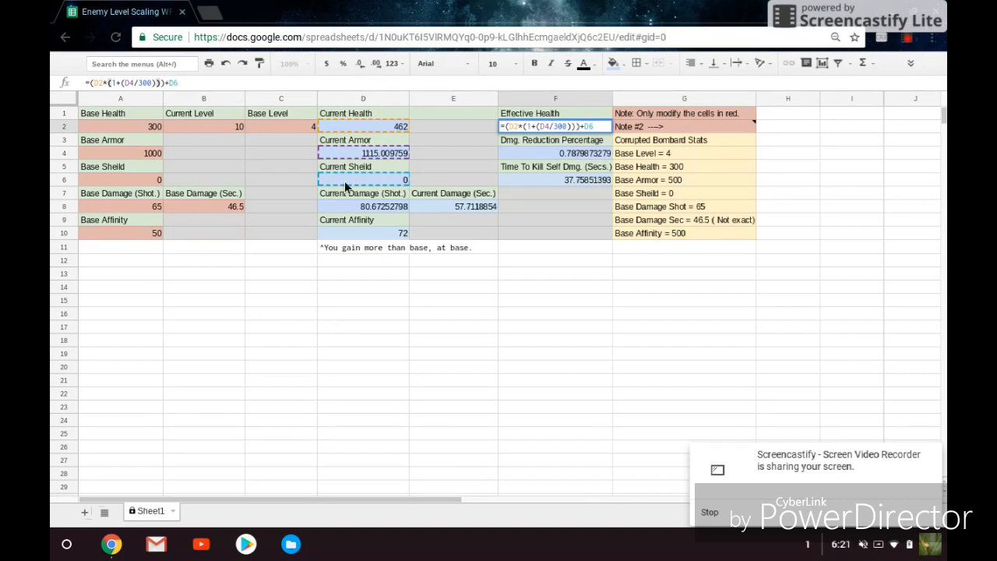
mouse_move(411, 185)
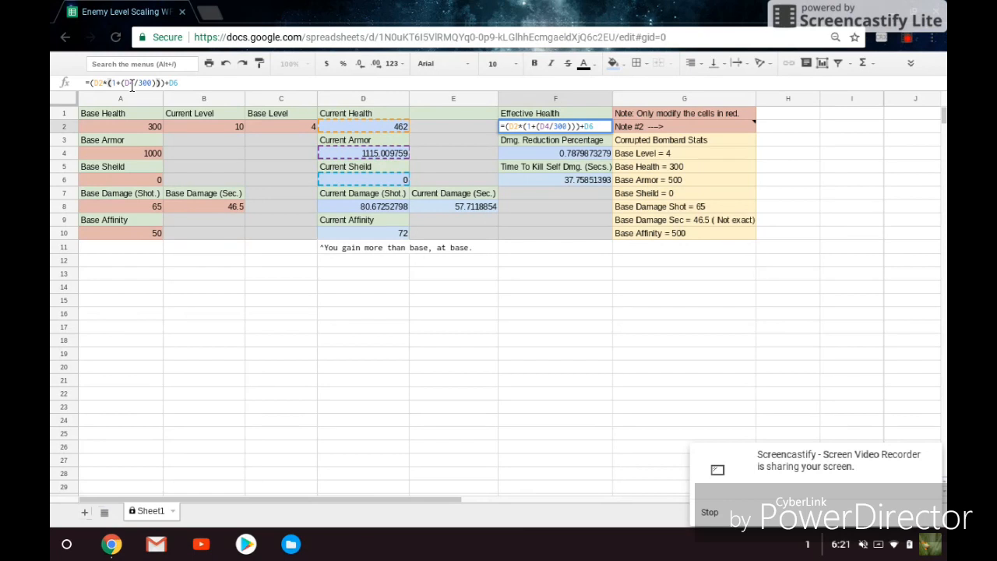
key(enter)
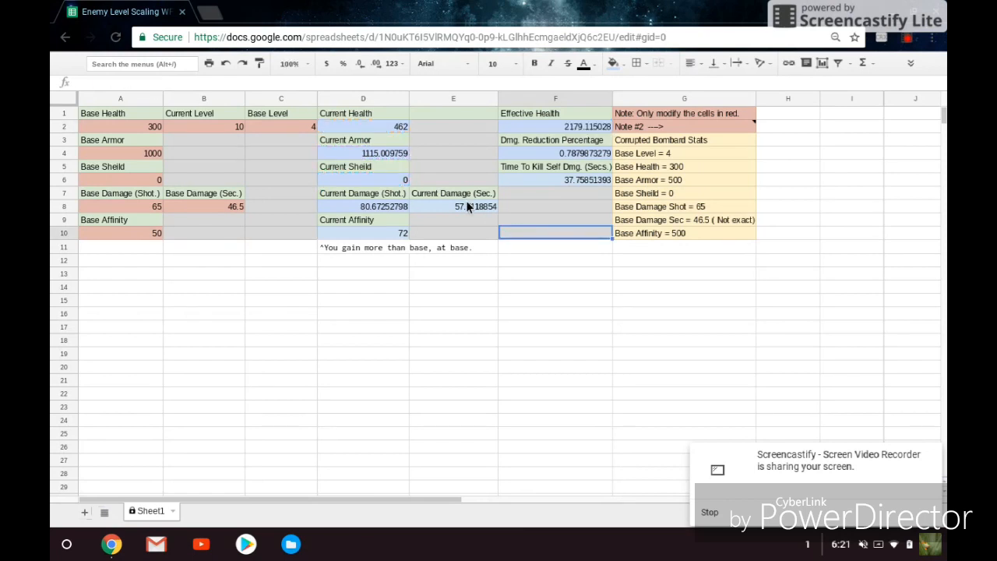
- Set Base Sheild to 100 and select F2 to view the Effective Health formula
click(120, 179)
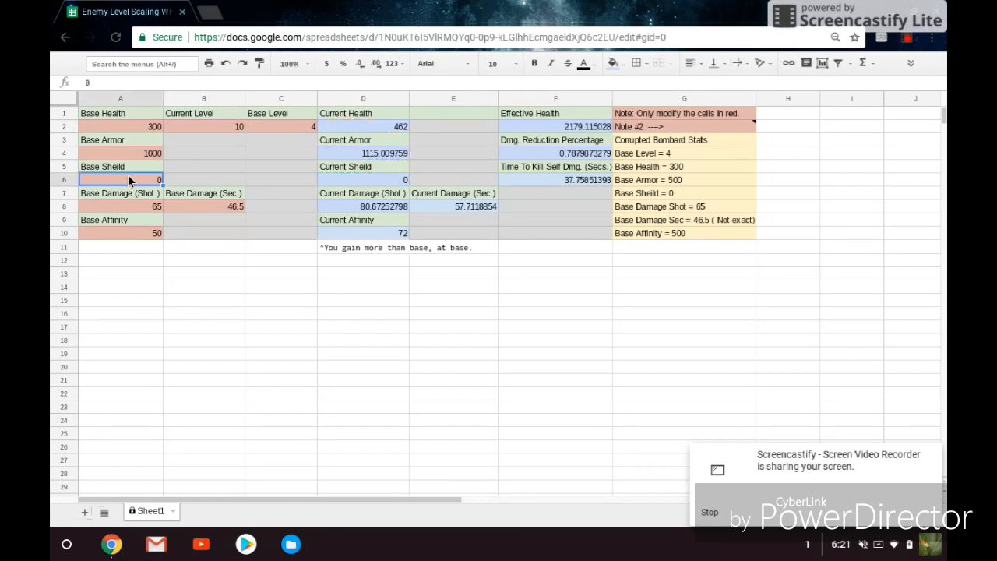
text(100)
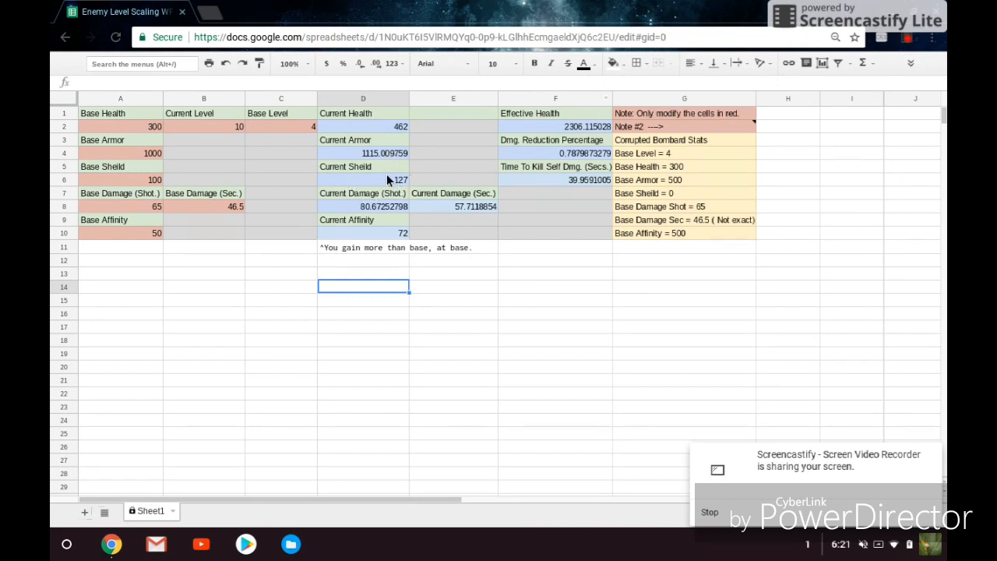
click(556, 126)
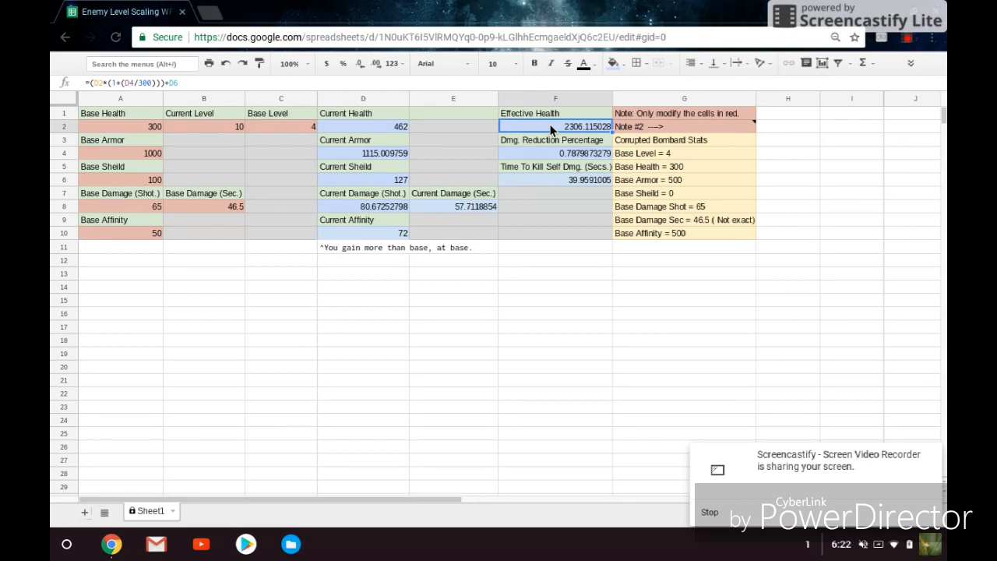
click(556, 153)
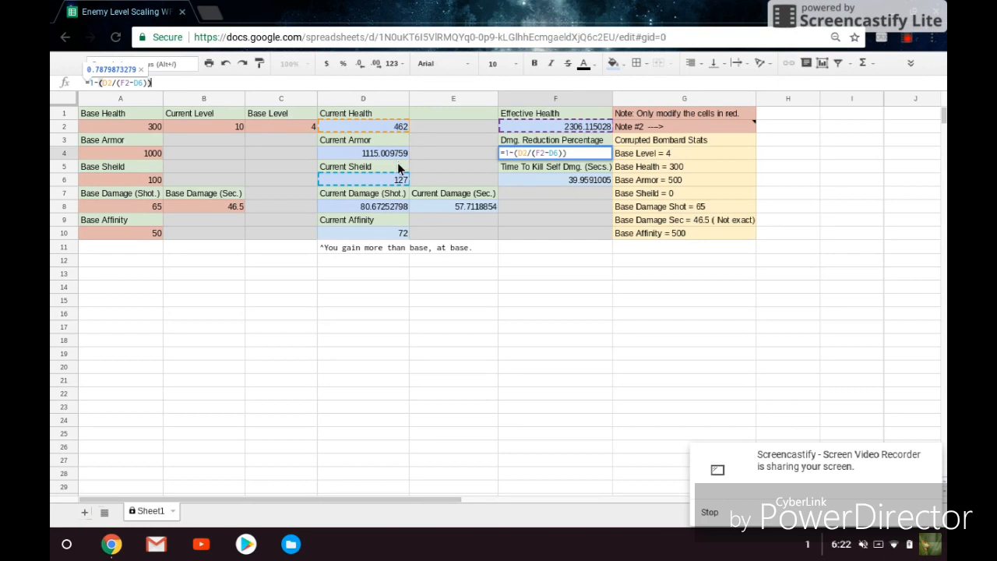
mouse_move(530, 130)
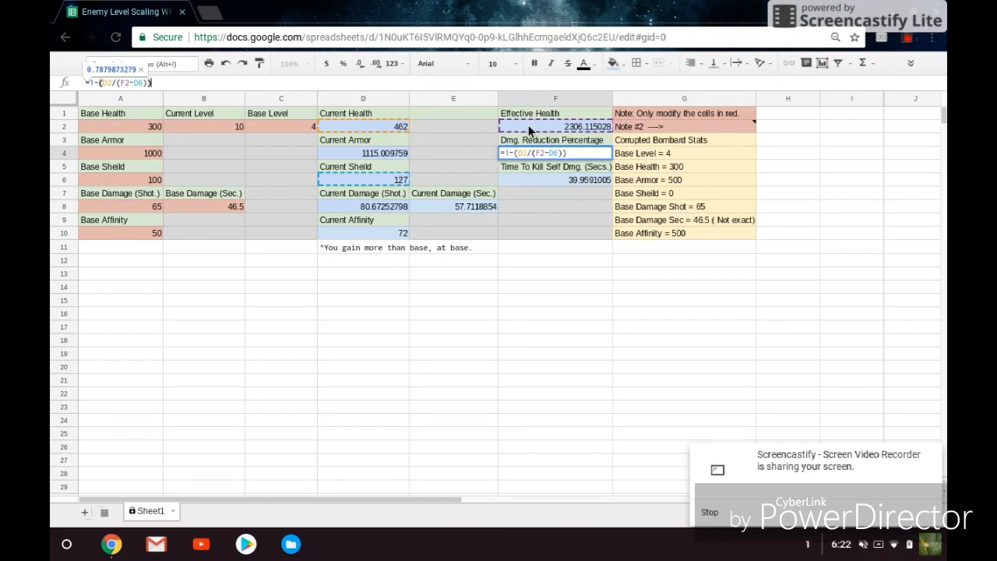
mouse_move(576, 114)
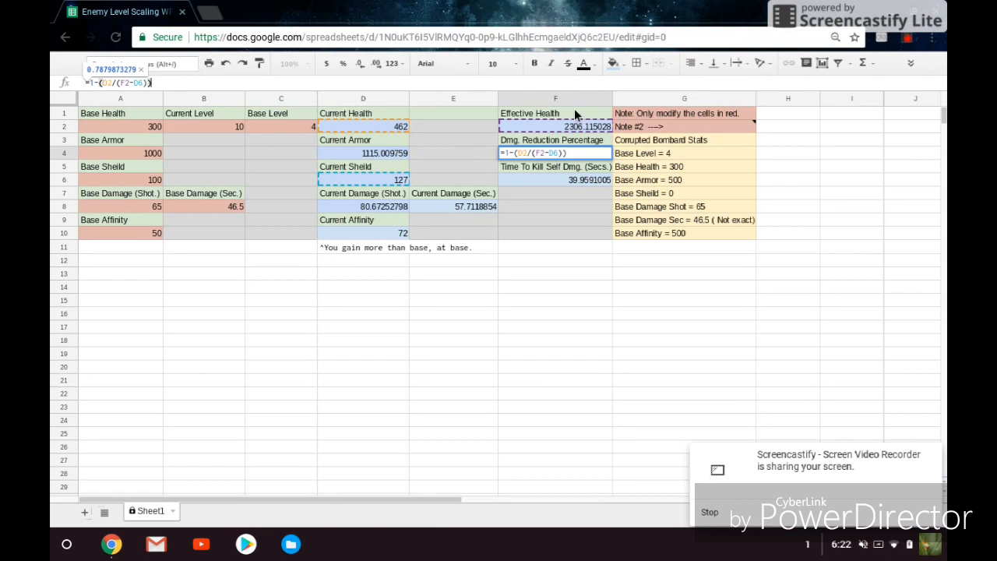
mouse_move(563, 142)
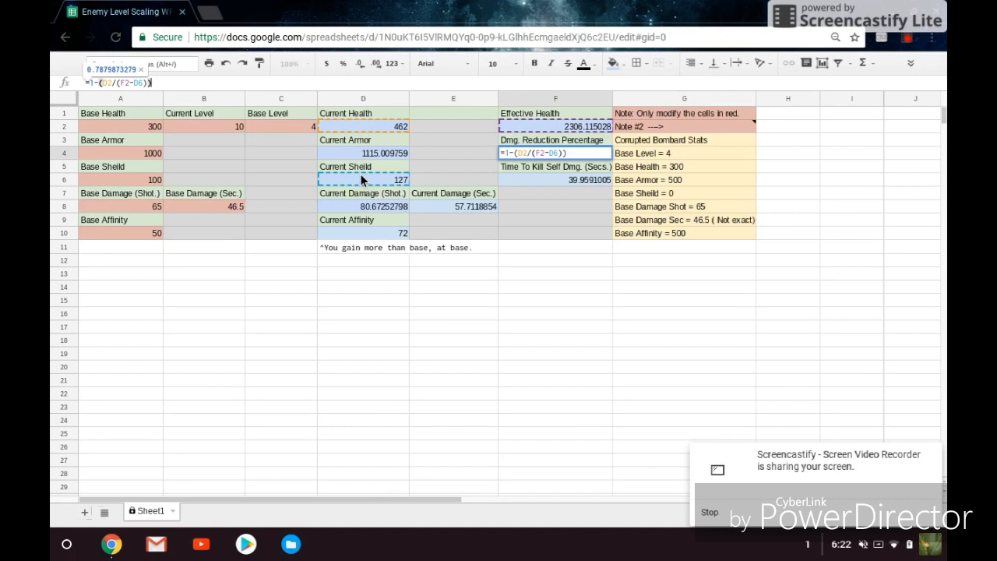
mouse_move(369, 175)
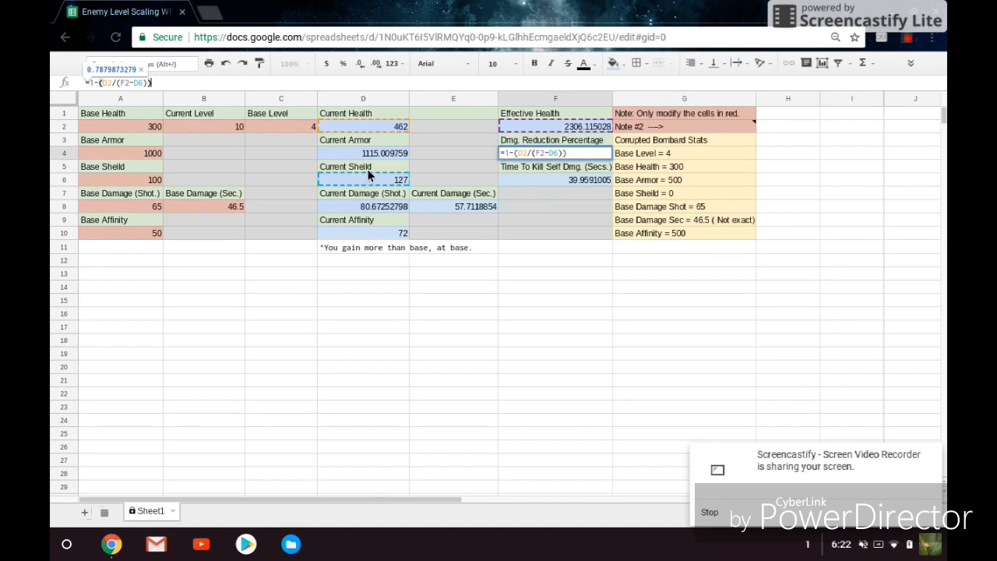
mouse_move(394, 177)
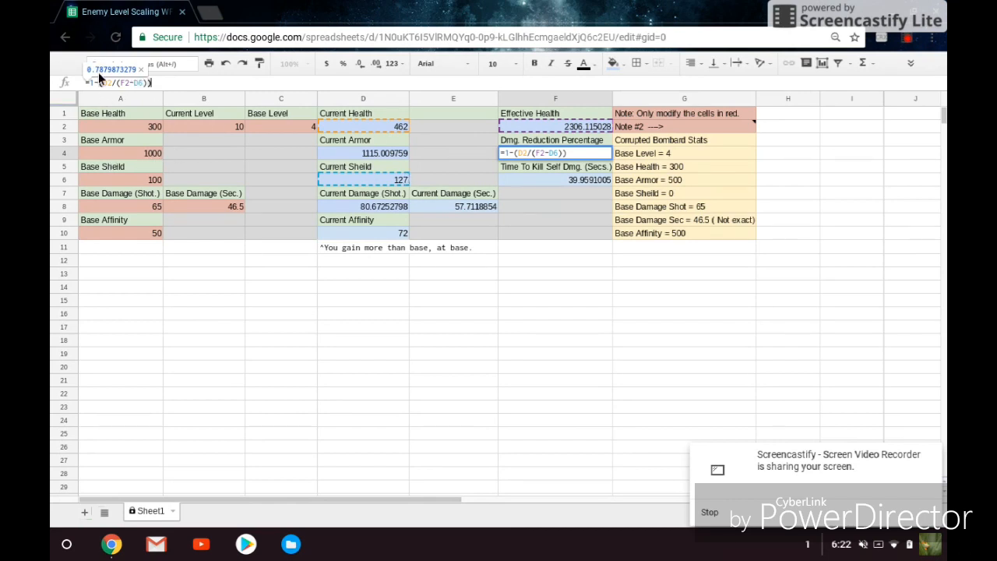
mouse_move(131, 142)
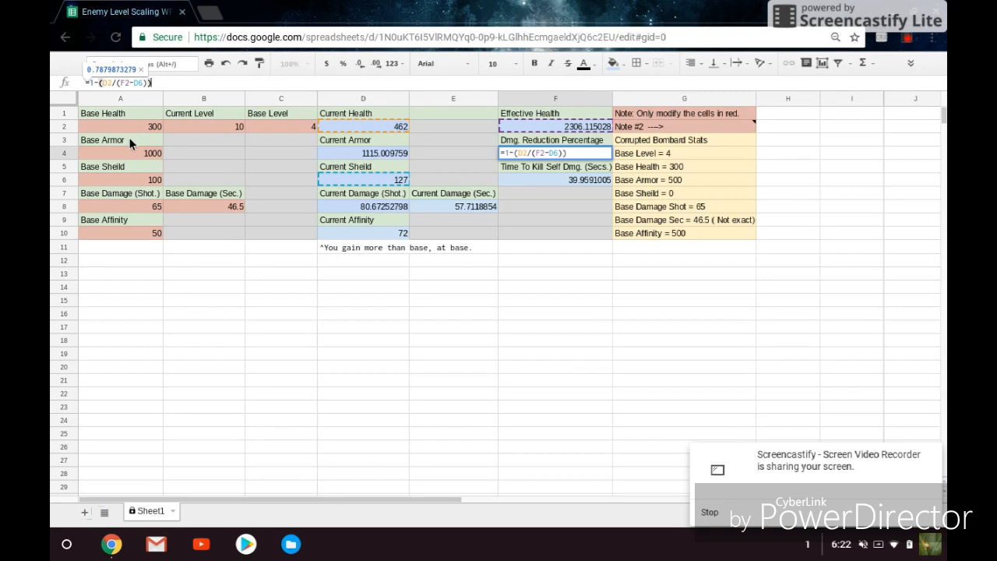
mouse_move(205, 141)
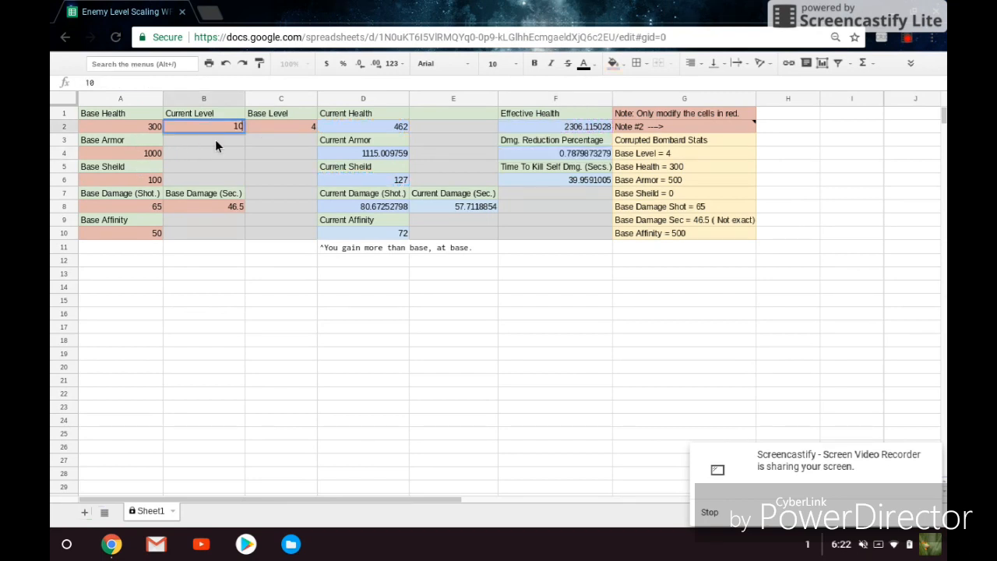
- Enter Current Level 1000 and Base Armor 9999
text(1000)
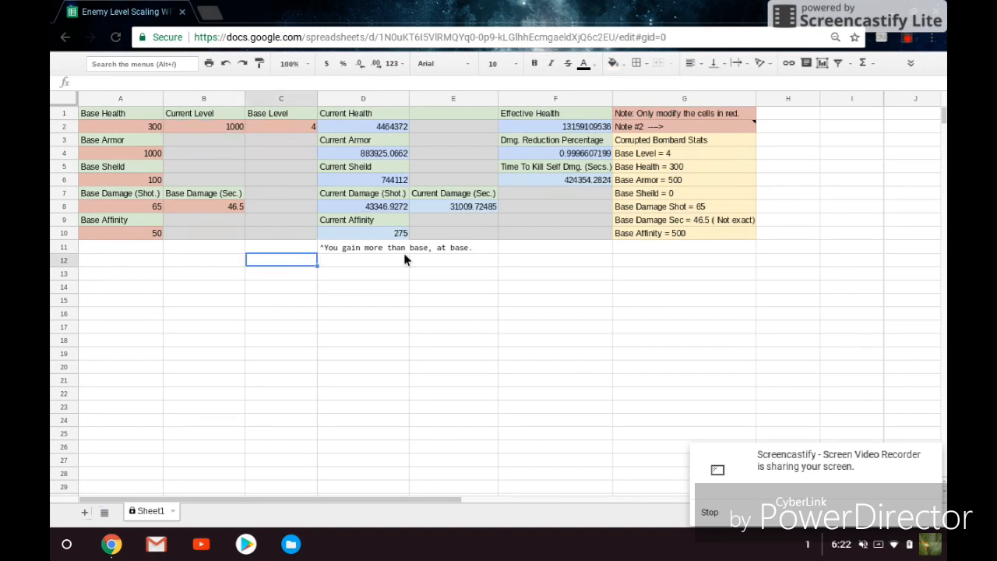
mouse_move(573, 164)
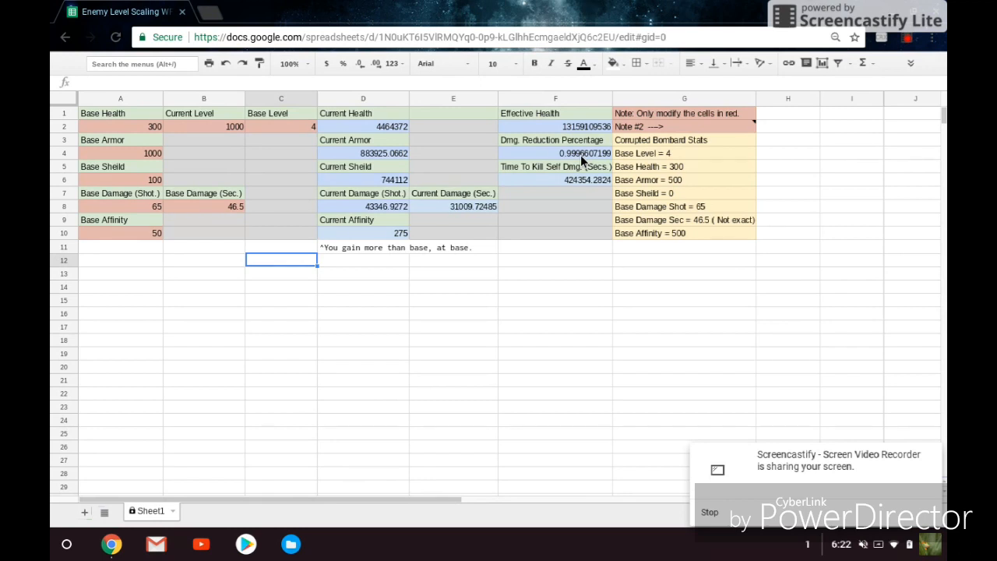
mouse_move(155, 159)
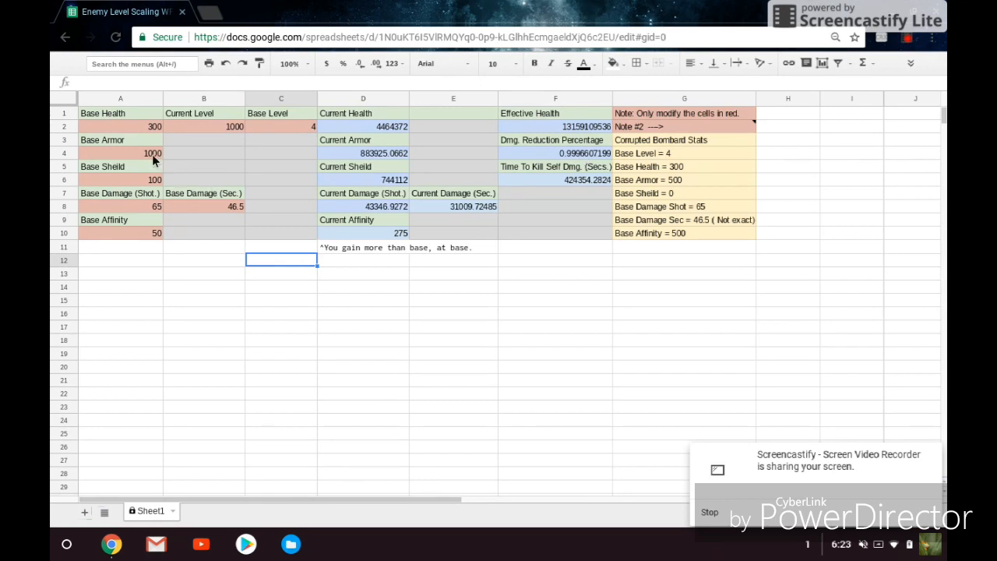
click(120, 153)
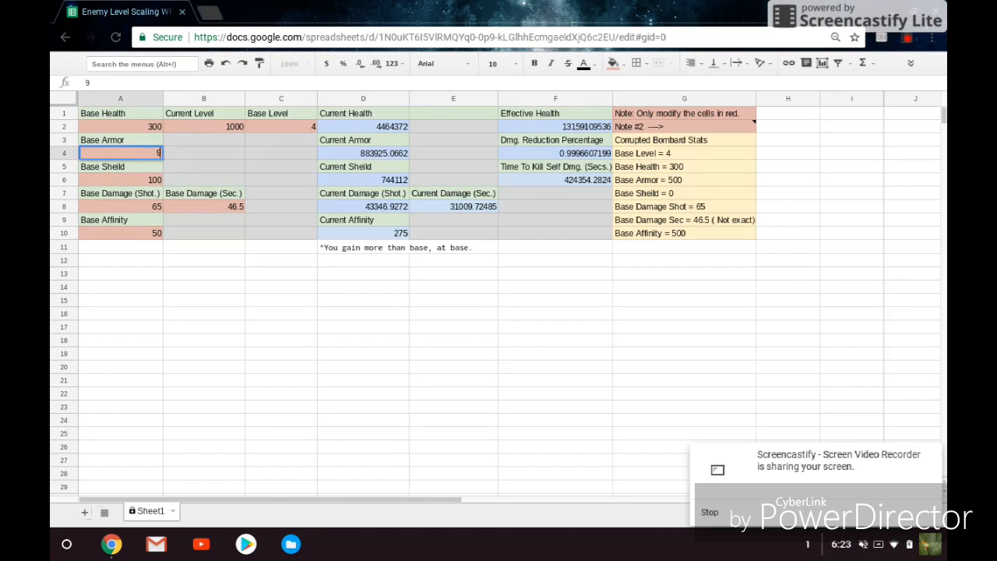
text(9999)
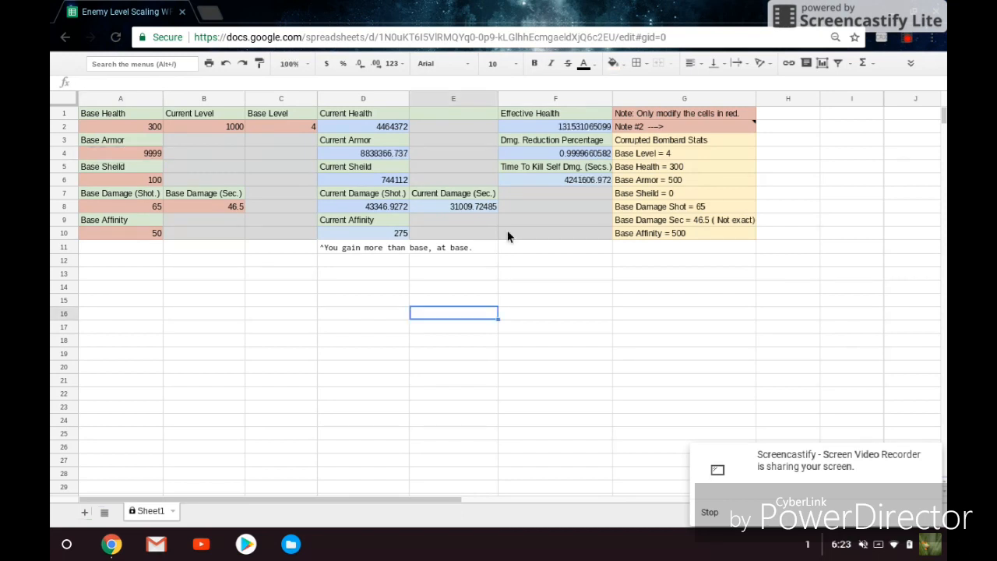
mouse_move(587, 160)
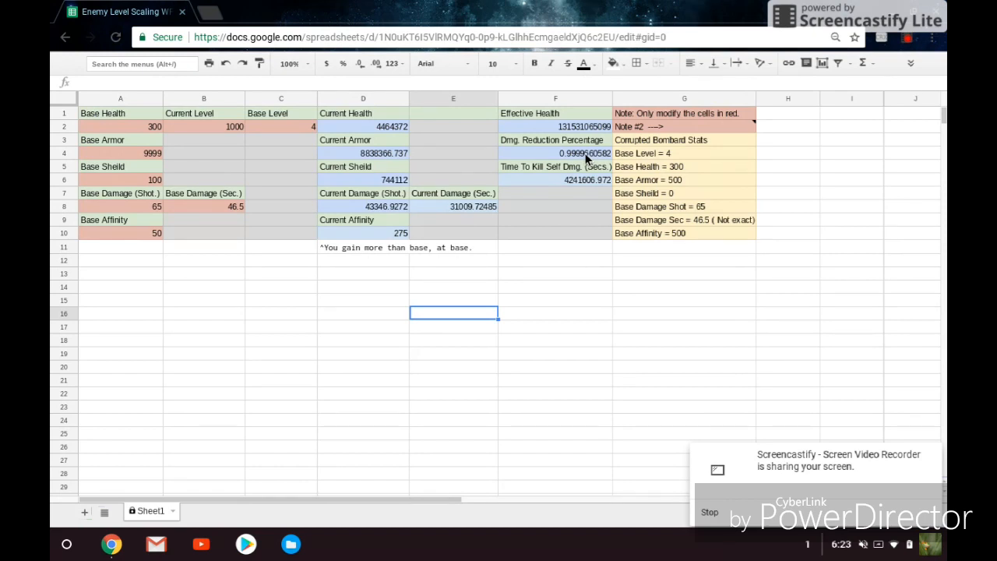
- Select F6 to show the time-to-kill formula =F2/E8
click(556, 180)
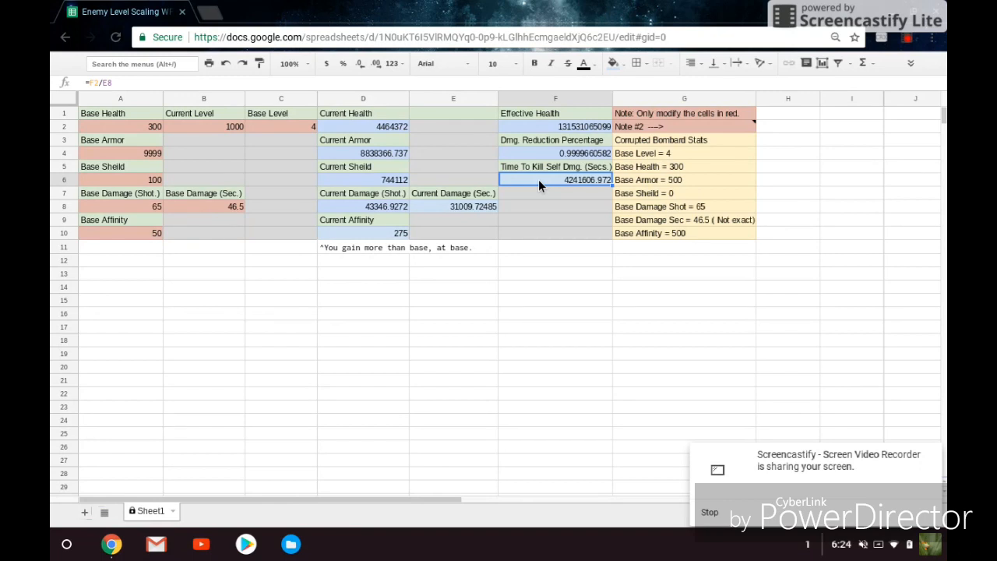
mouse_move(533, 182)
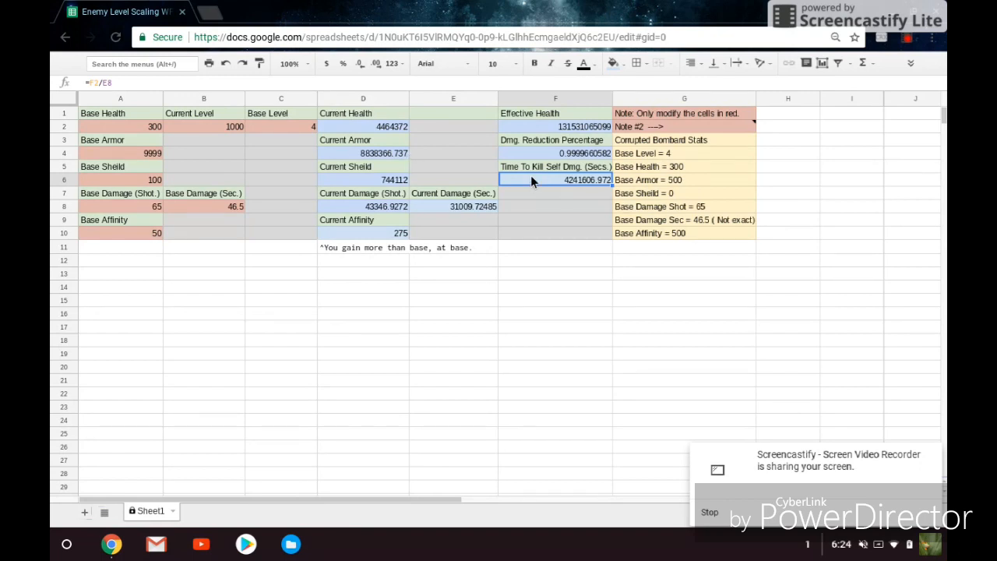
mouse_move(580, 181)
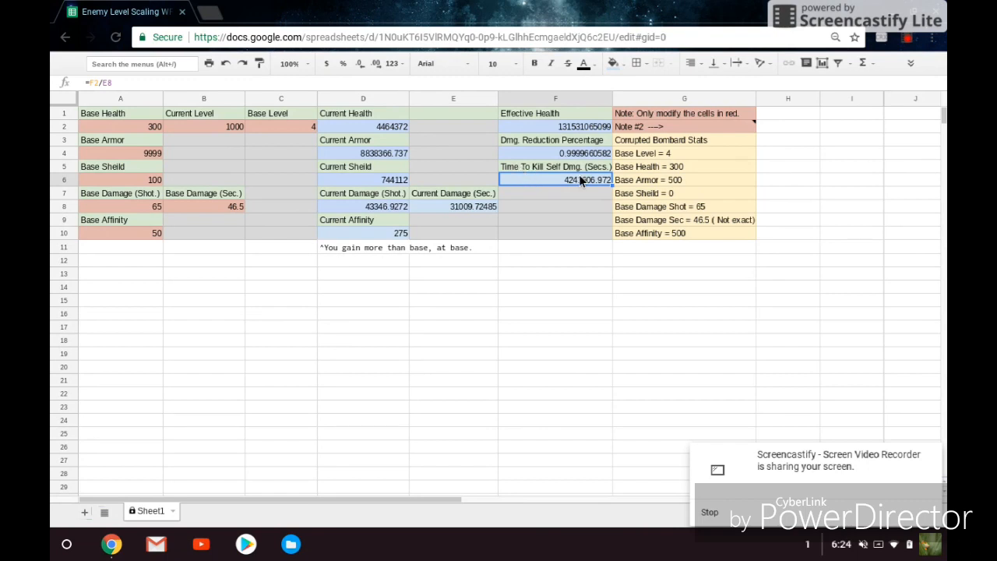
mouse_move(572, 189)
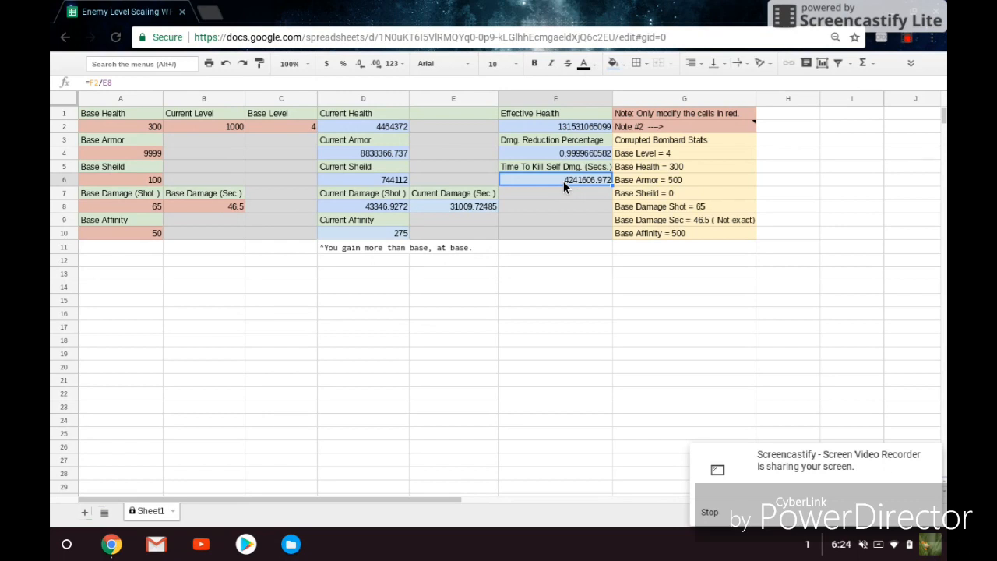
- Check Current Level and Base Armor, then set Current Level to 9999
click(203, 126)
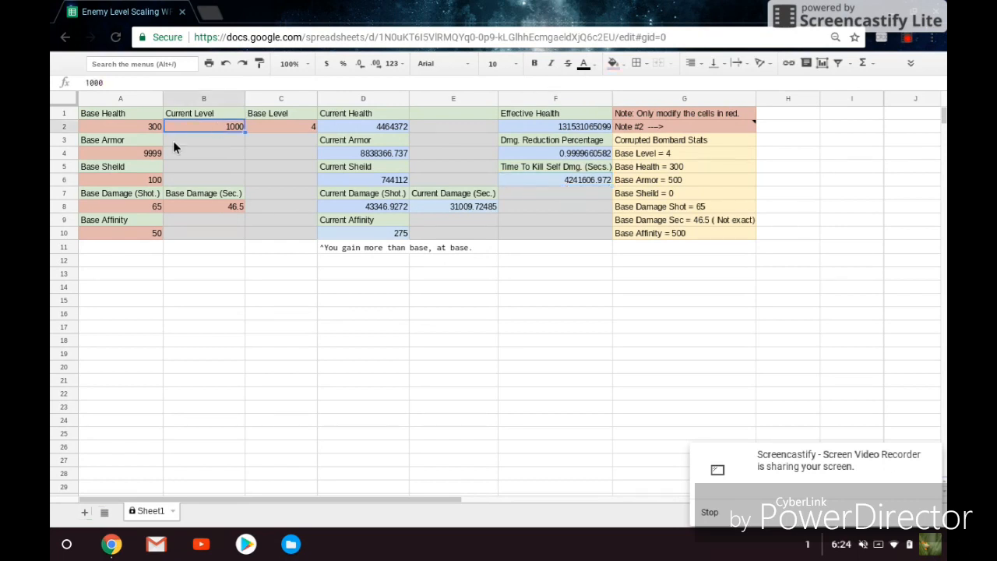
click(120, 153)
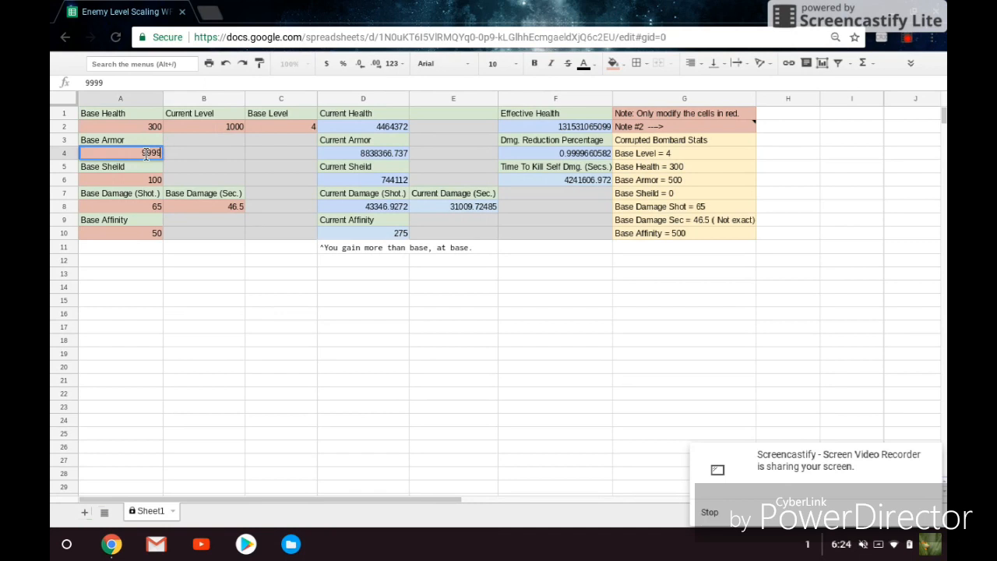
click(203, 127)
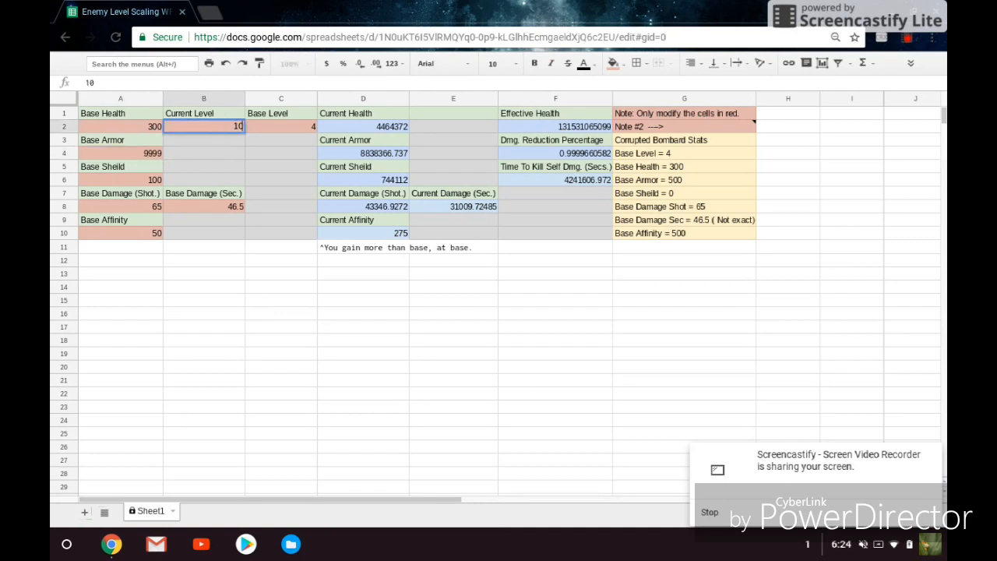
text(9999)
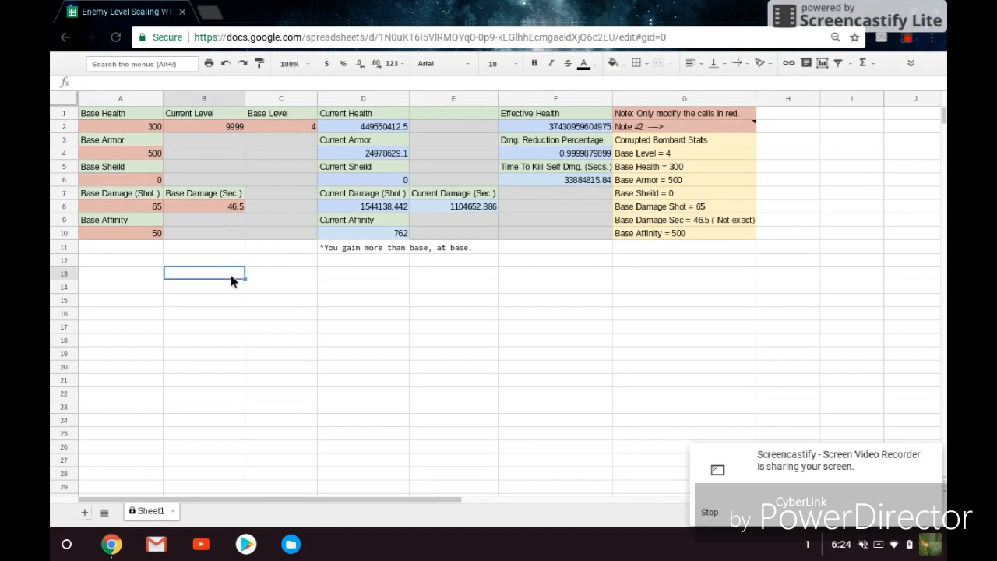
mouse_move(557, 193)
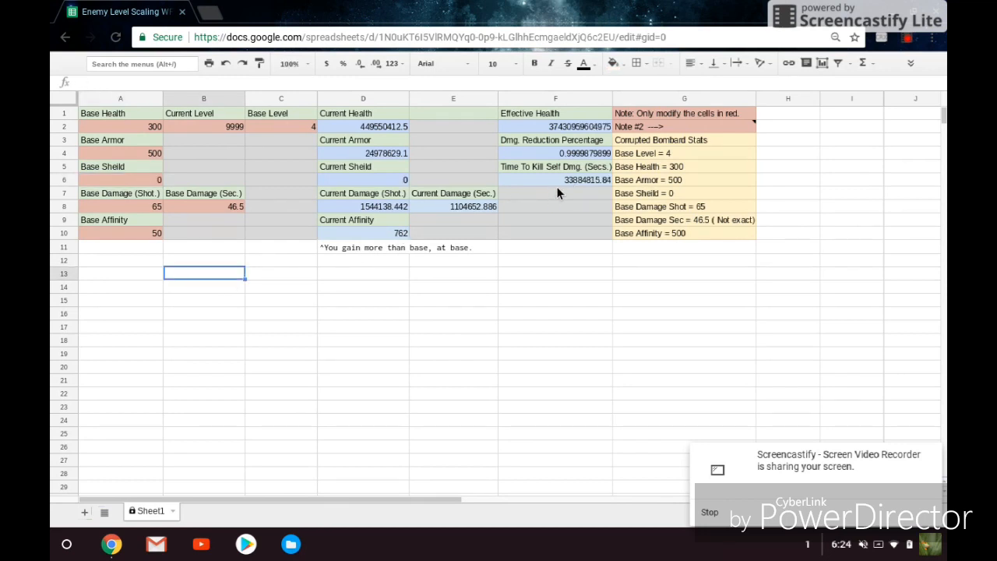
mouse_move(567, 187)
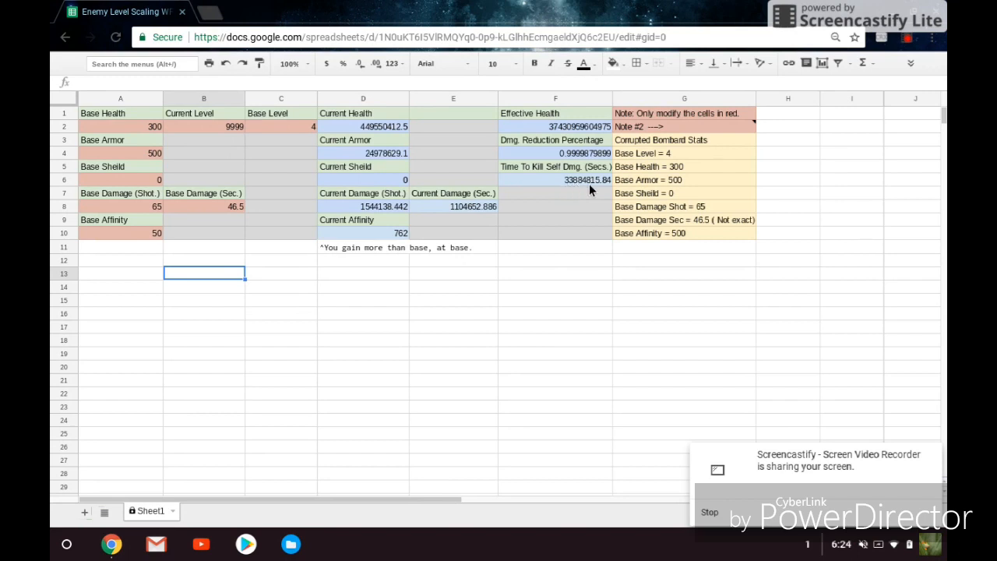
mouse_move(609, 191)
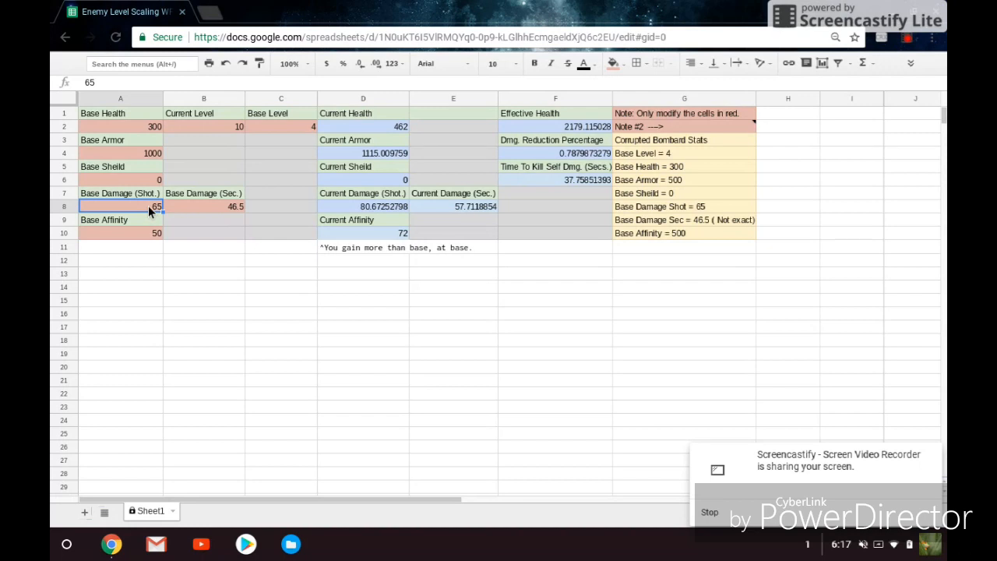
click(204, 206)
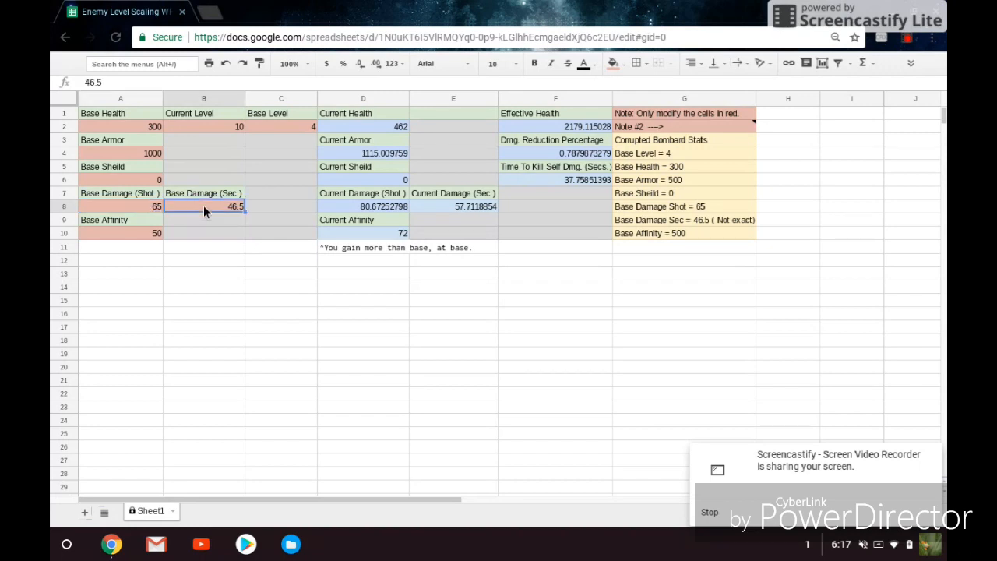